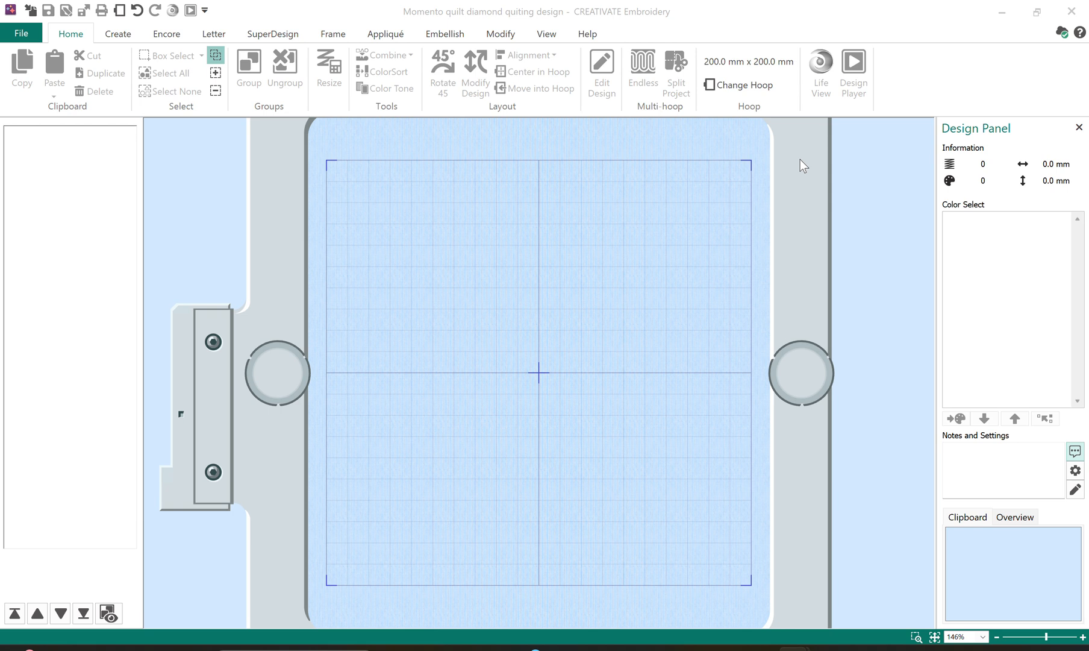
mouse_move(237, 29)
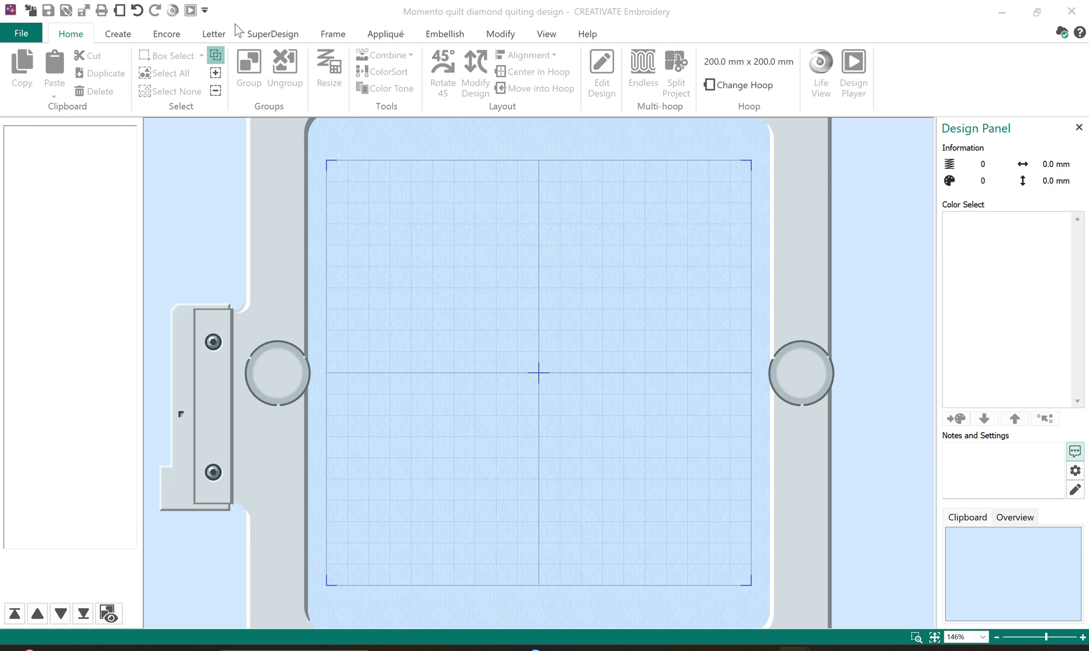
- Show the design creation wizards from the Create ribbon
click(118, 33)
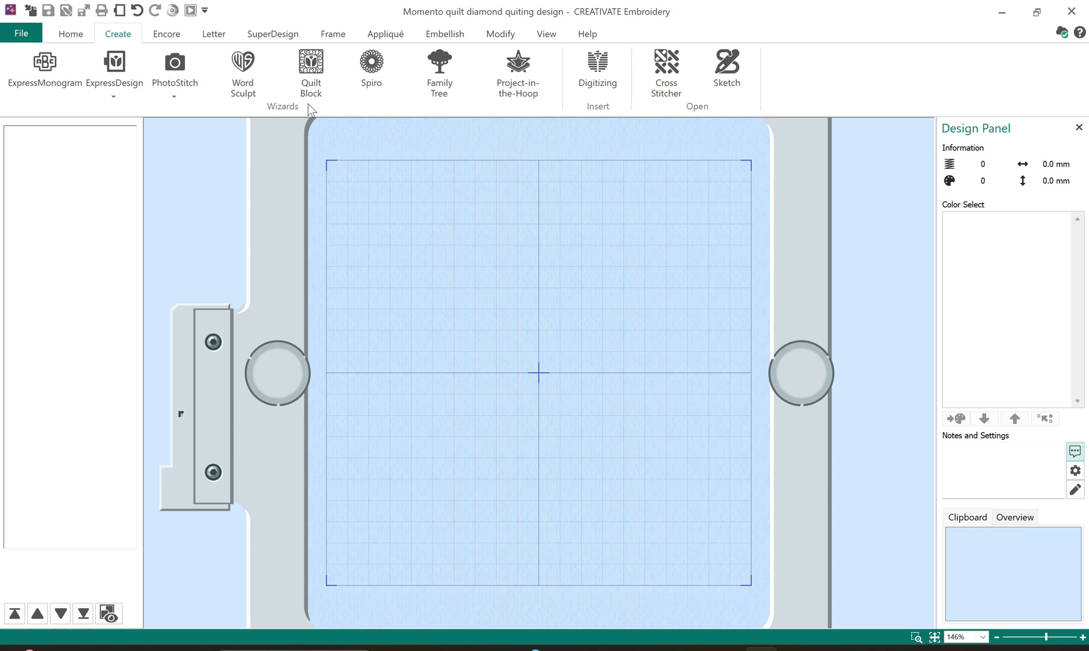
- Start the Quilt Block Wizard with the 'Filled Quilt Block; No Inner Shape' style
click(311, 63)
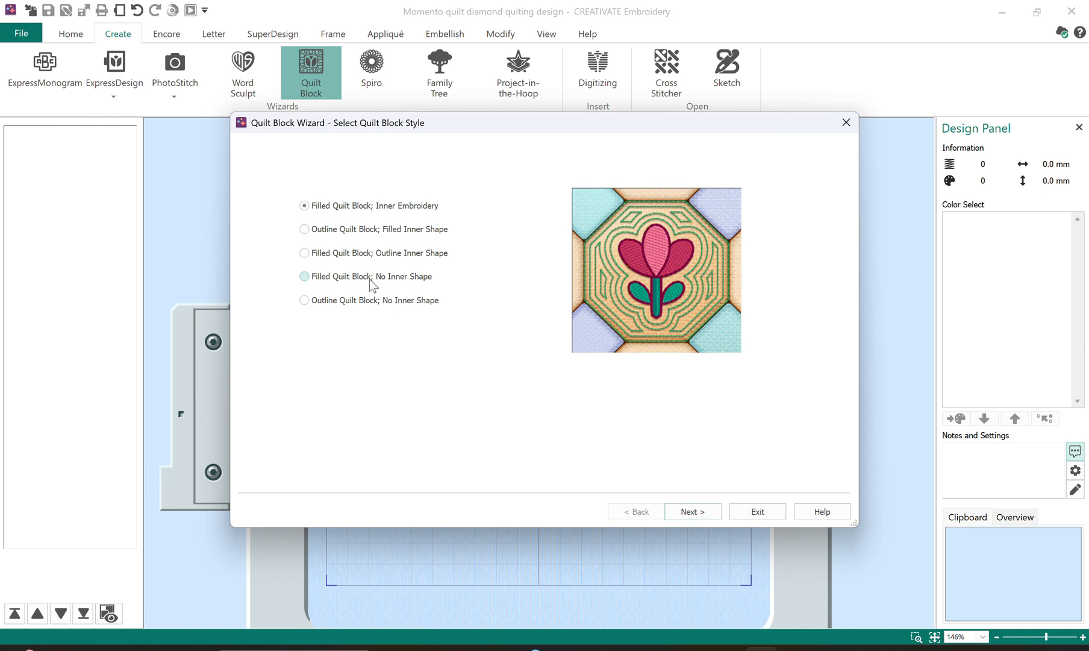
click(304, 276)
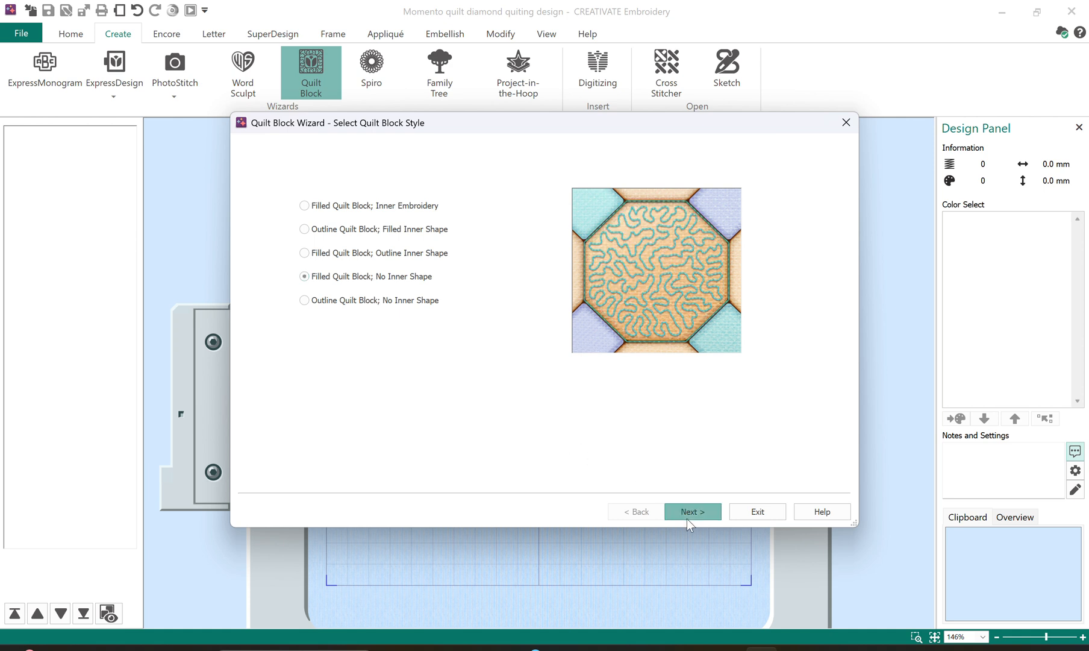
- Make the block a plain square rotated 45° into a diamond with 140 mm sides
click(693, 511)
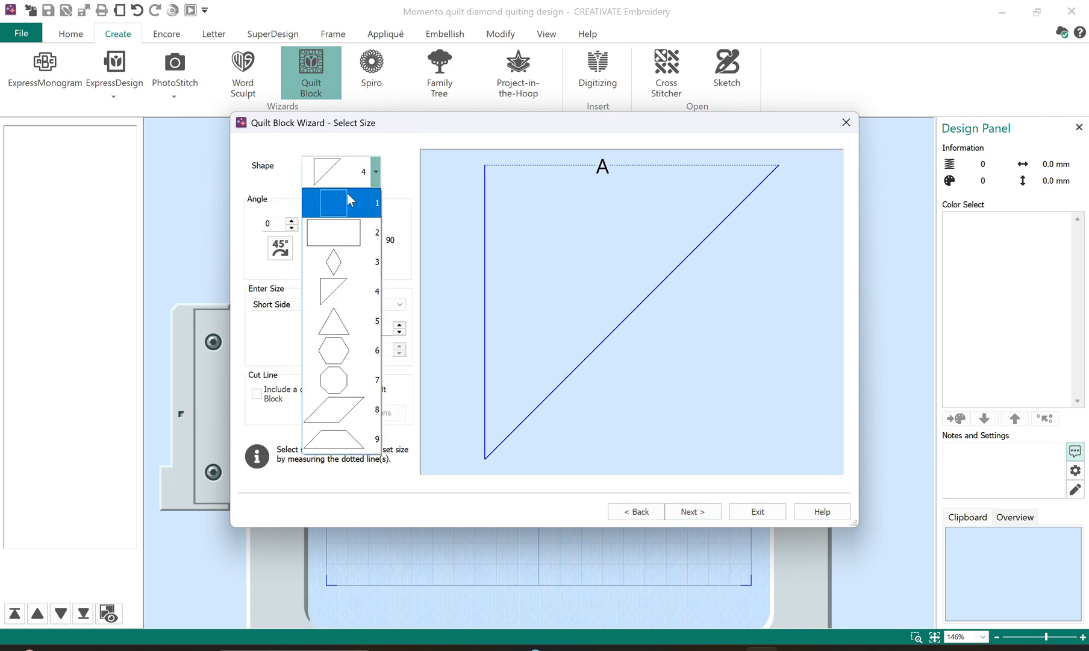
click(332, 202)
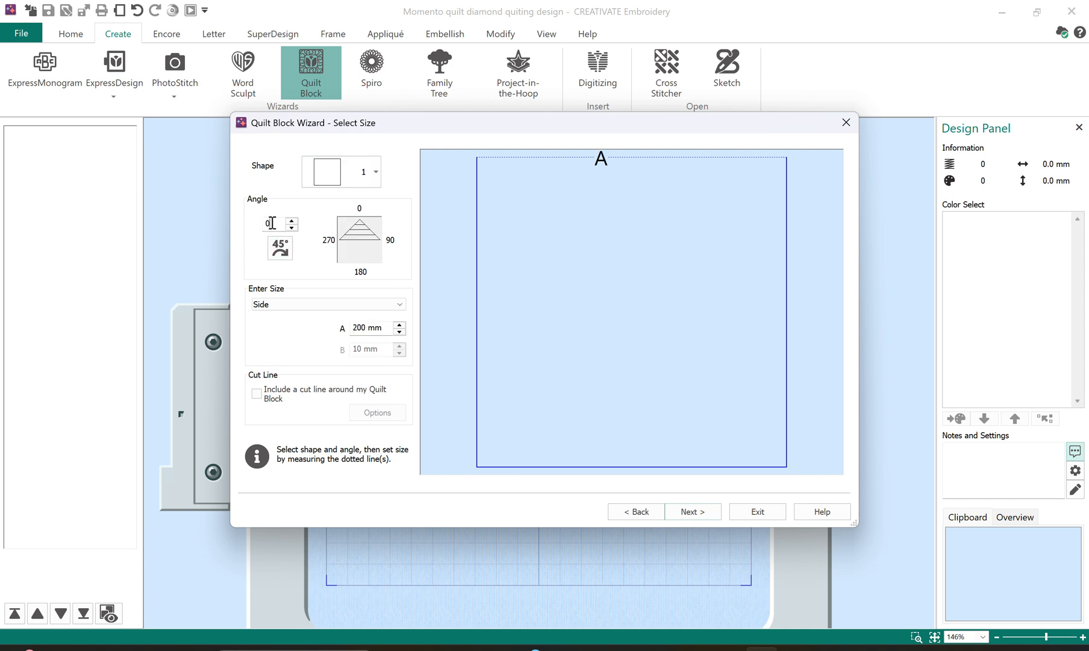
click(279, 247)
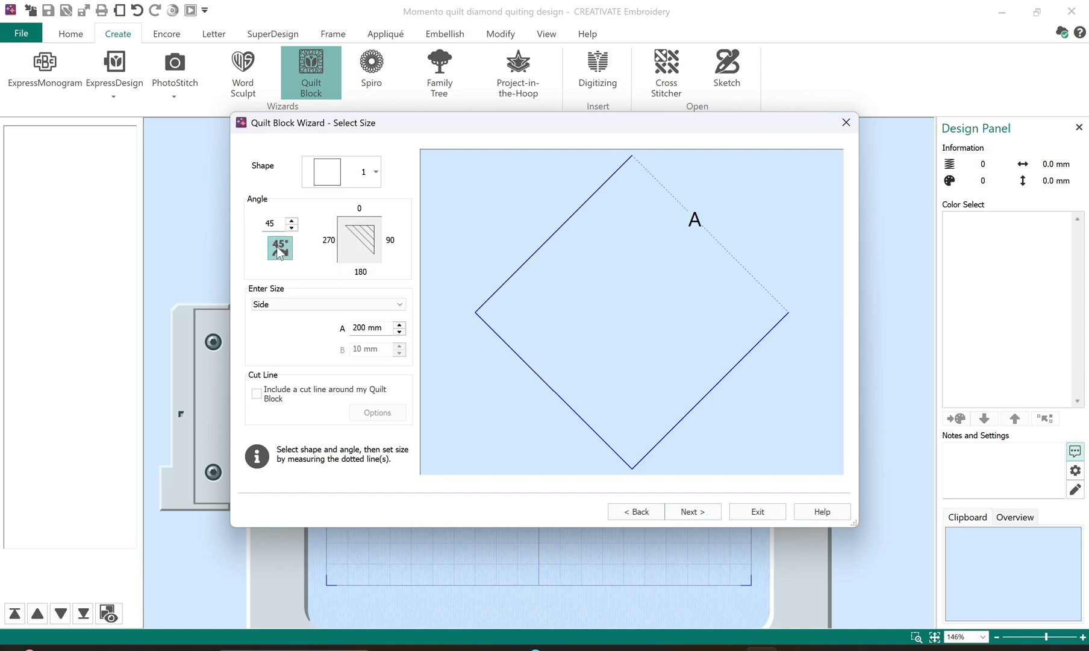
mouse_move(754, 231)
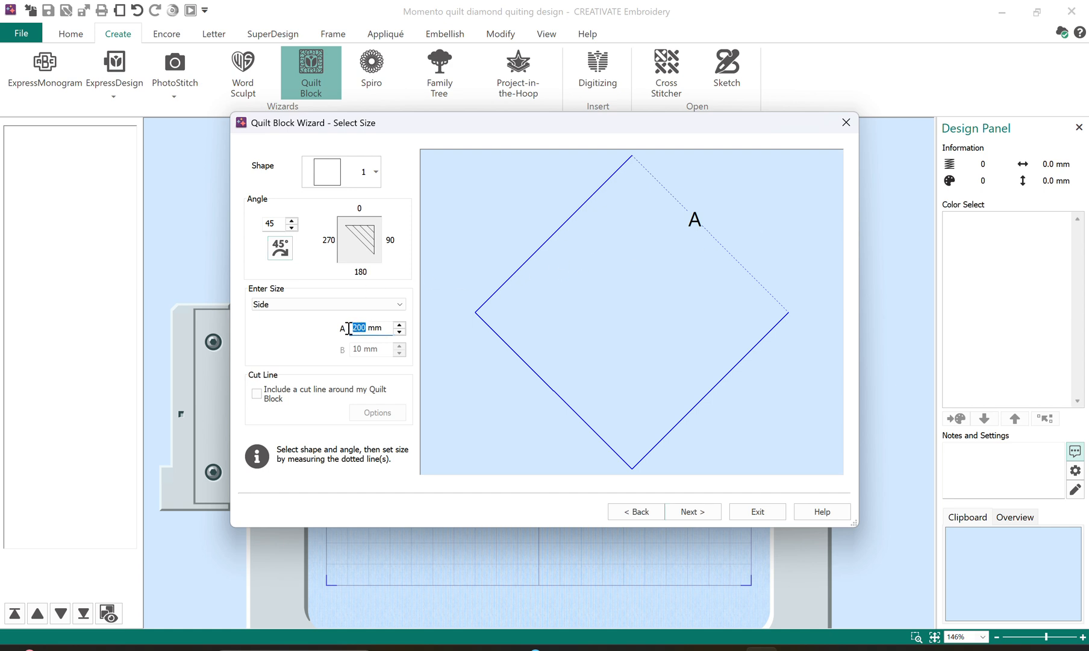
text(14)
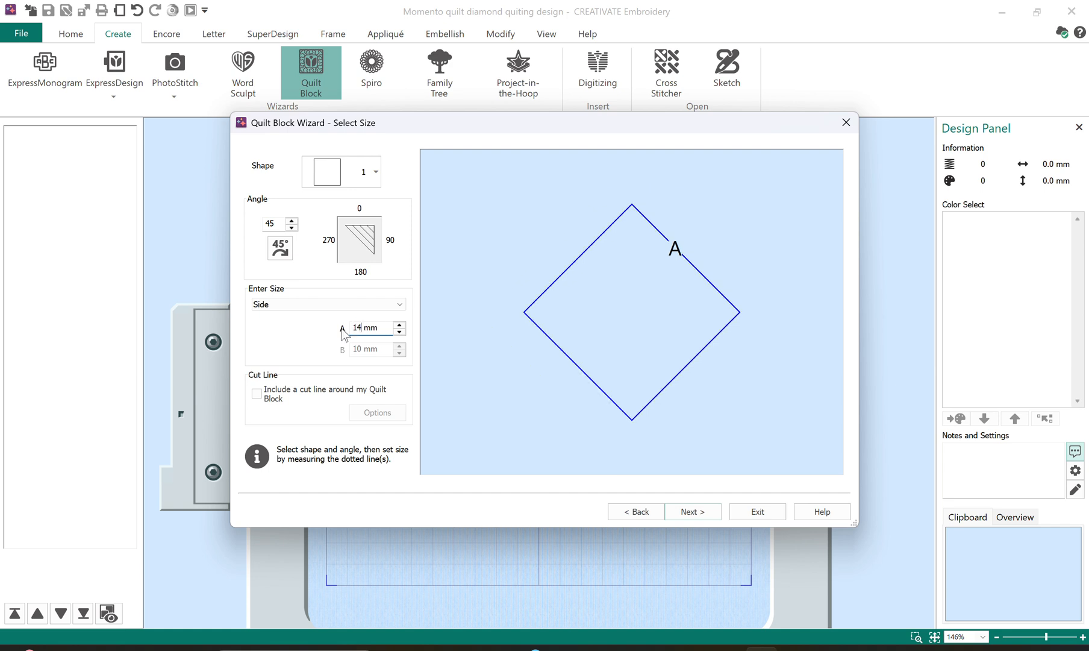
text(140)
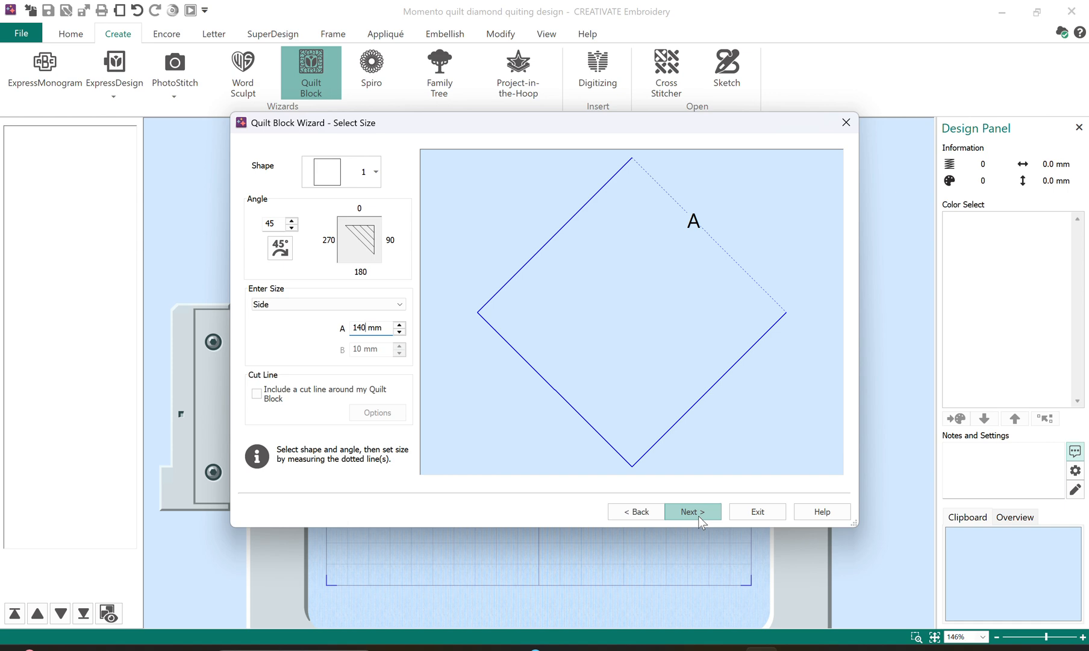
click(693, 511)
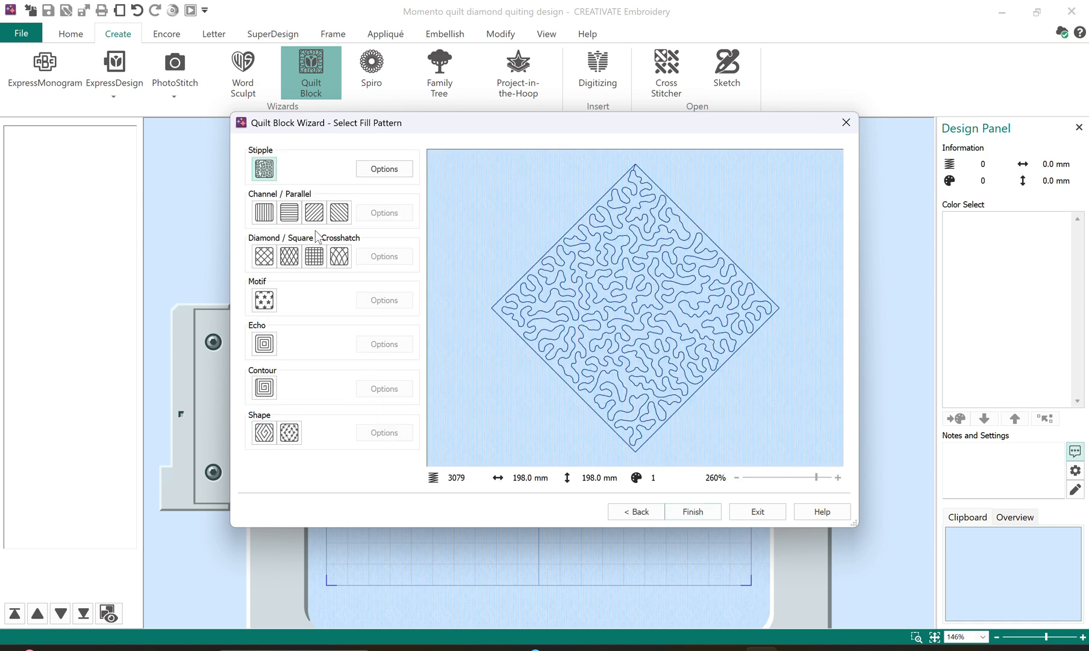
- Choose the curved crosshatch pattern for the diamond and bring up its fill options
click(339, 255)
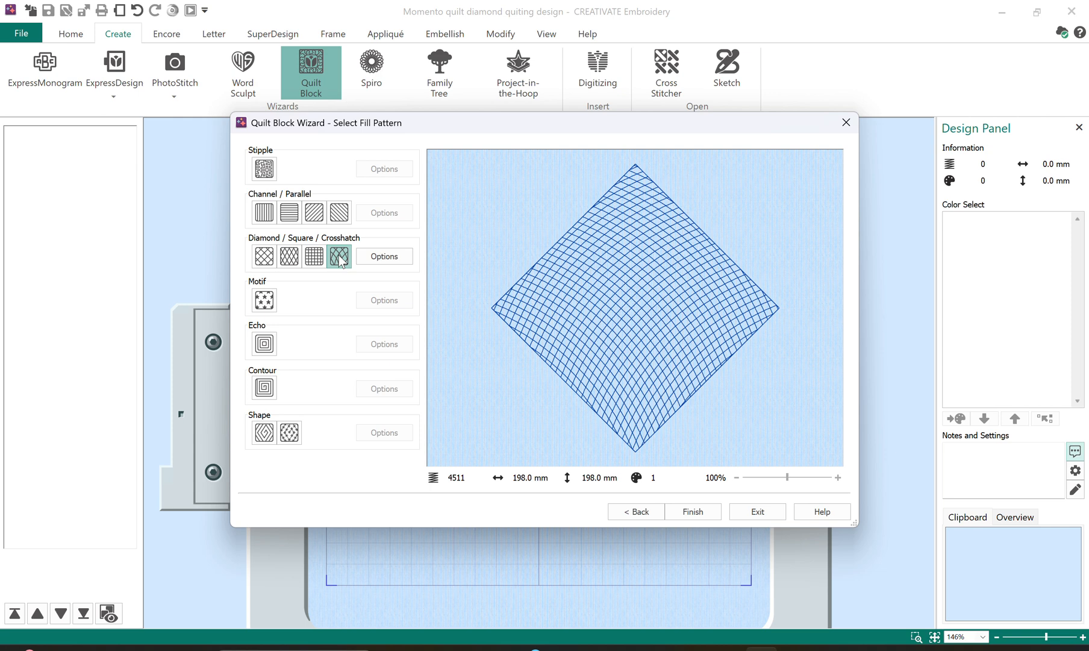
click(264, 256)
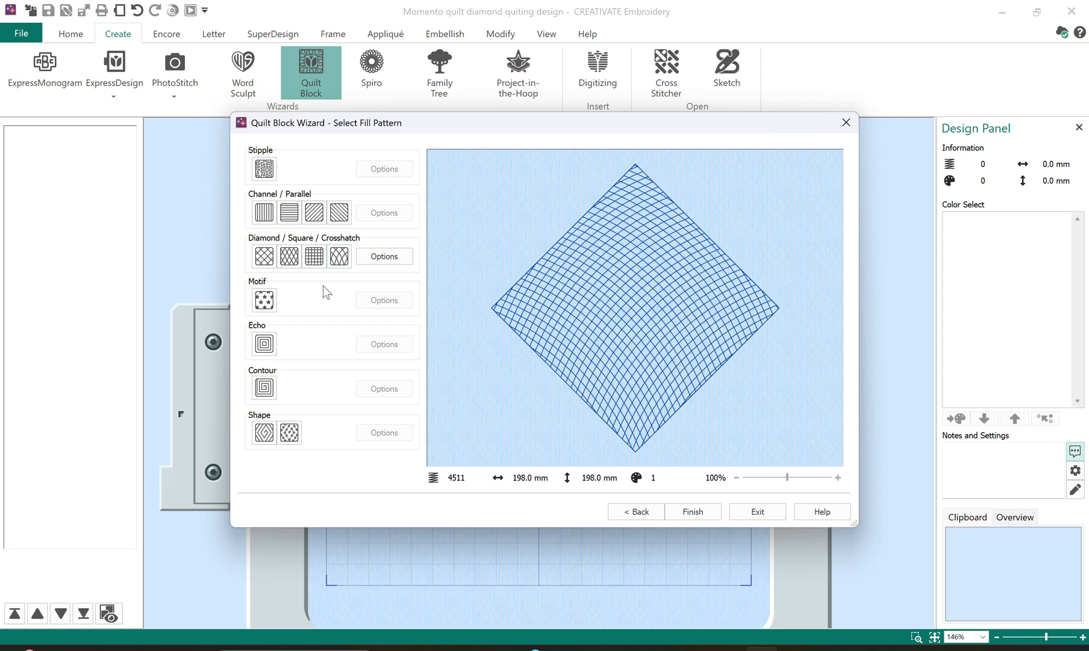
mouse_move(264, 300)
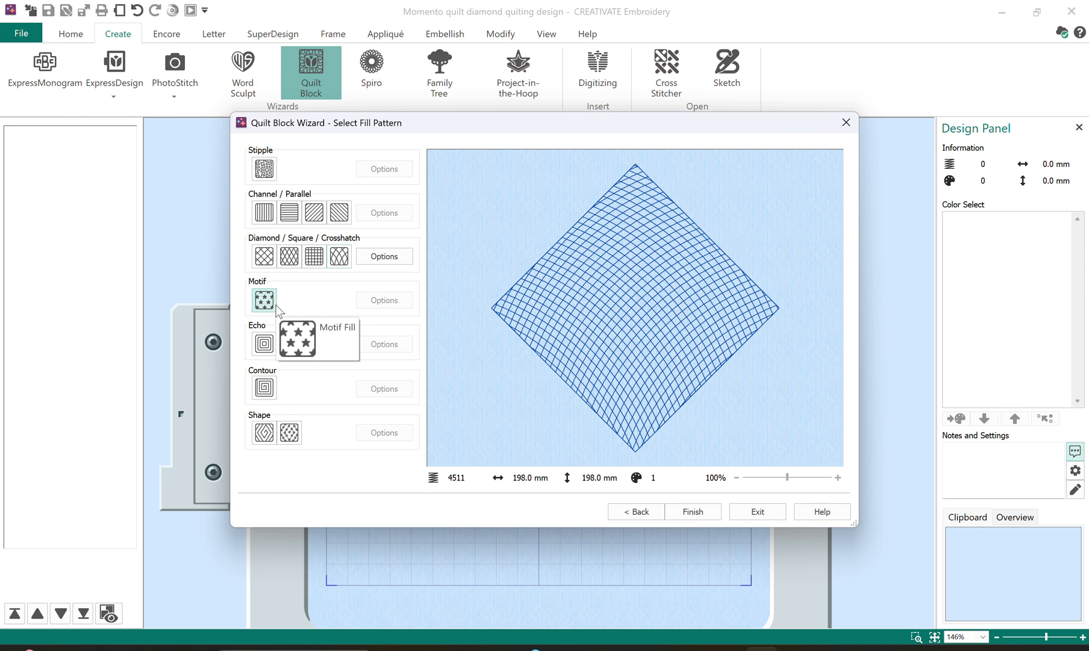
mouse_move(371, 224)
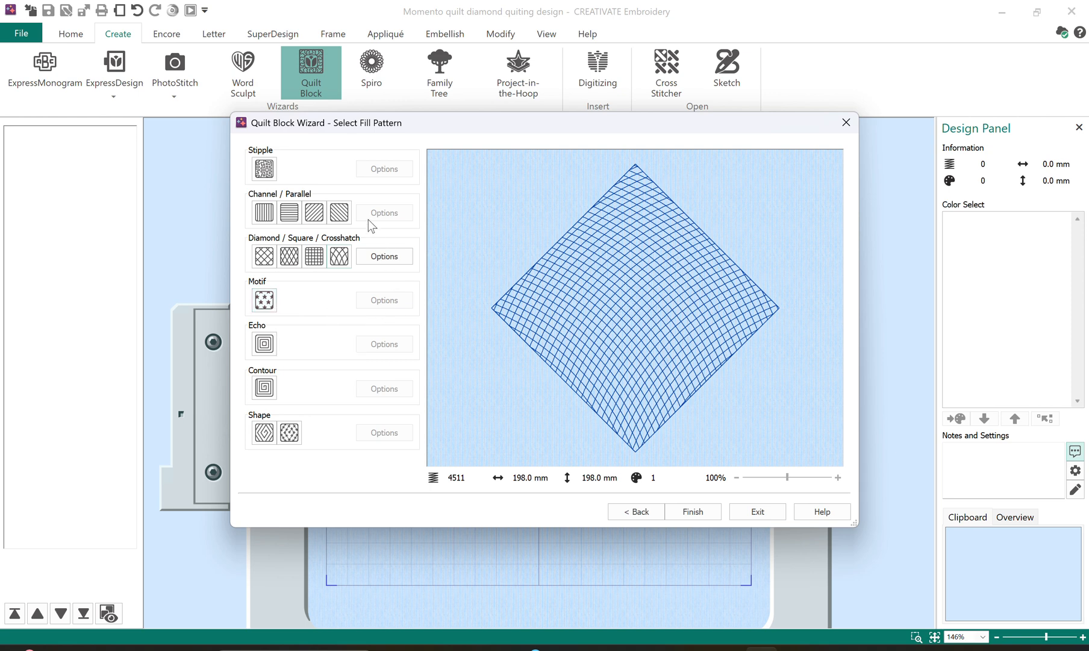
click(384, 255)
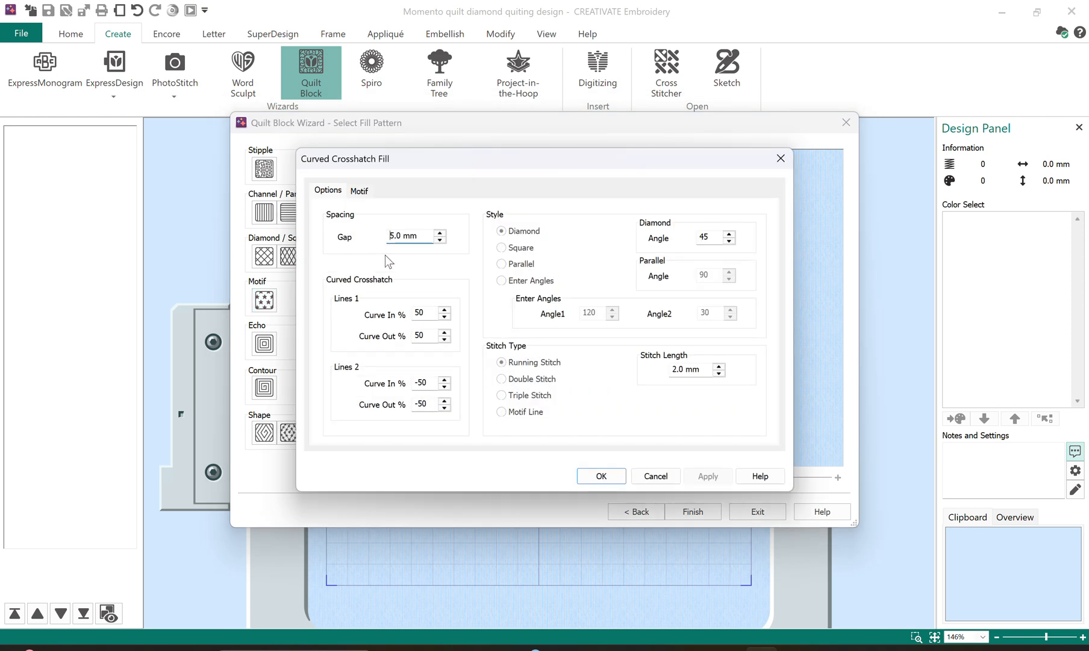
- Set the crosshatch gap to 10.0 mm with 2.5 mm stitches and finish the diamond into the hoop
click(406, 235)
text(10)
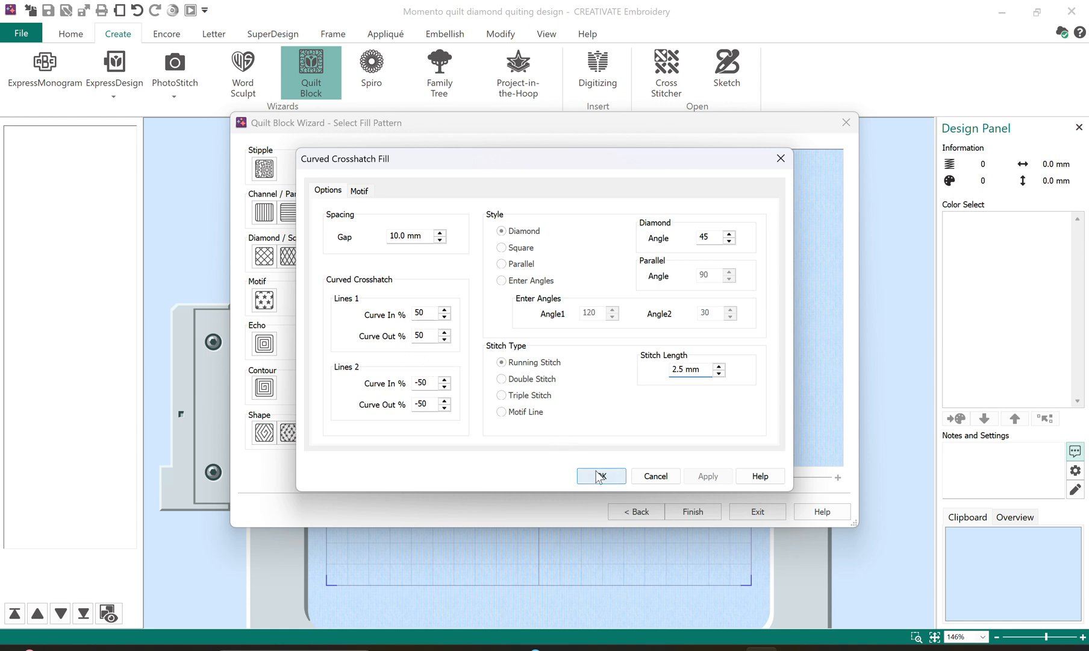
mouse_move(589, 476)
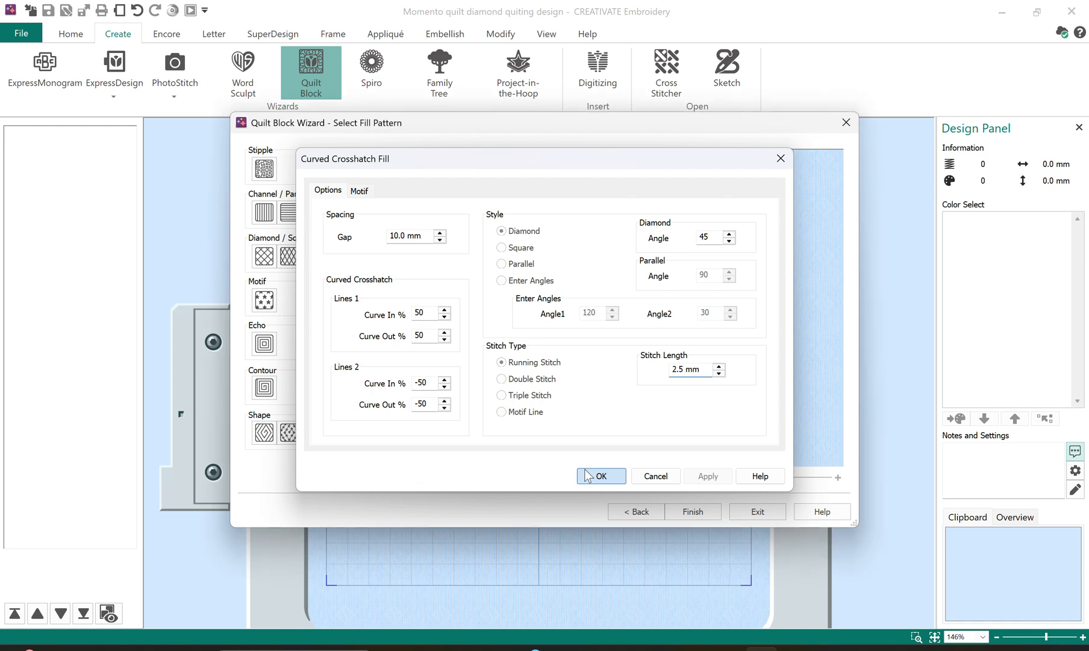
click(602, 476)
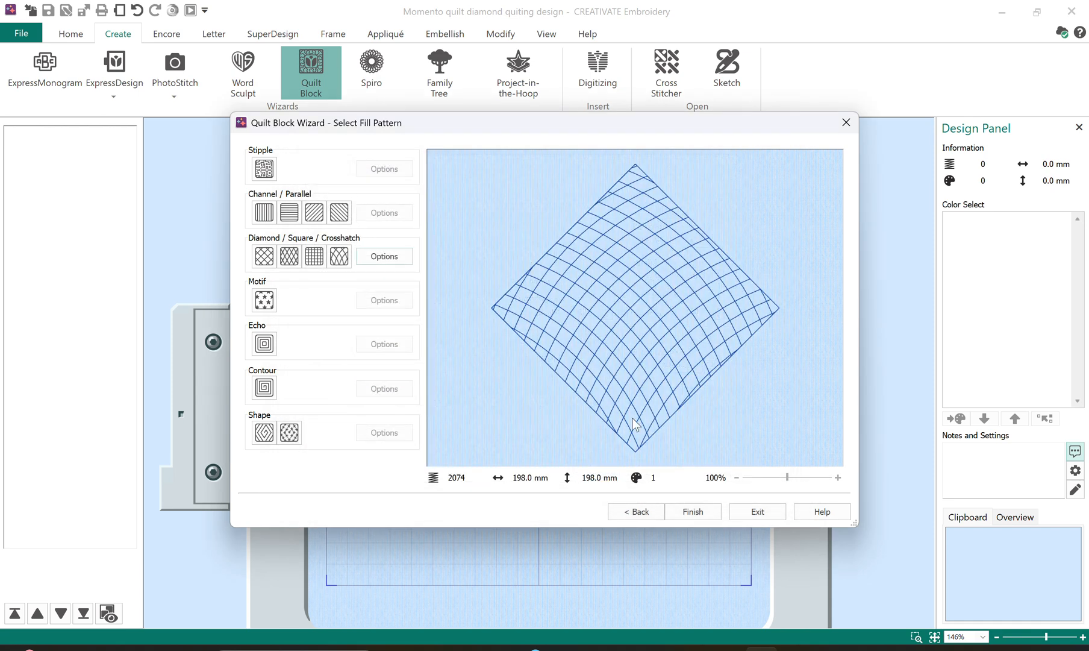
click(693, 511)
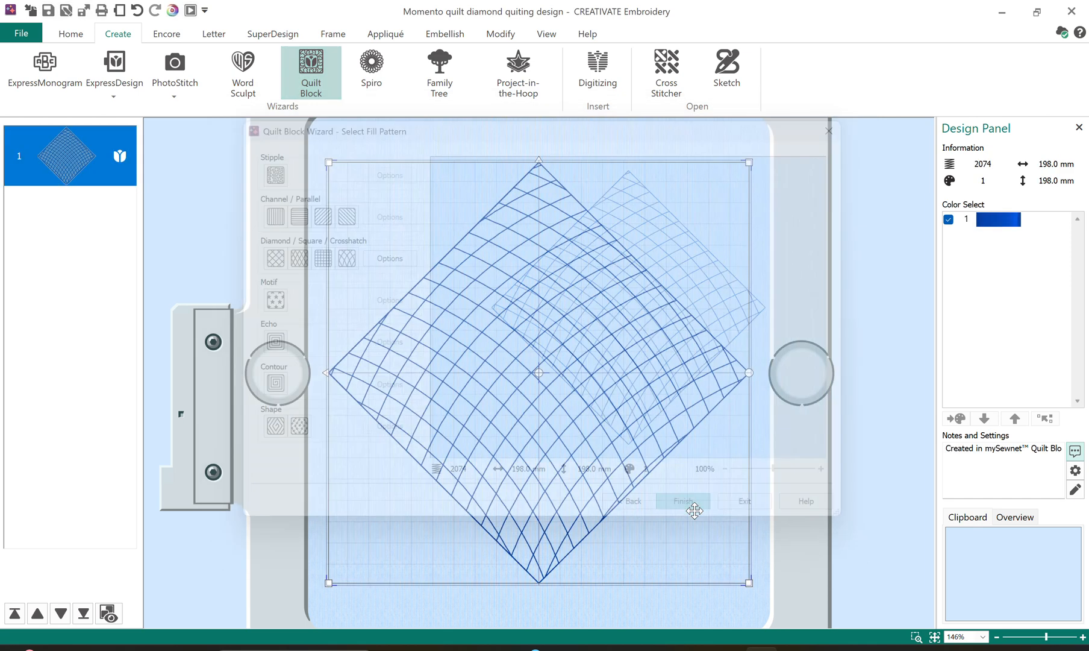
- Deselect the diamond and start a second Quilt Block Wizard from the Create ribbon
click(684, 500)
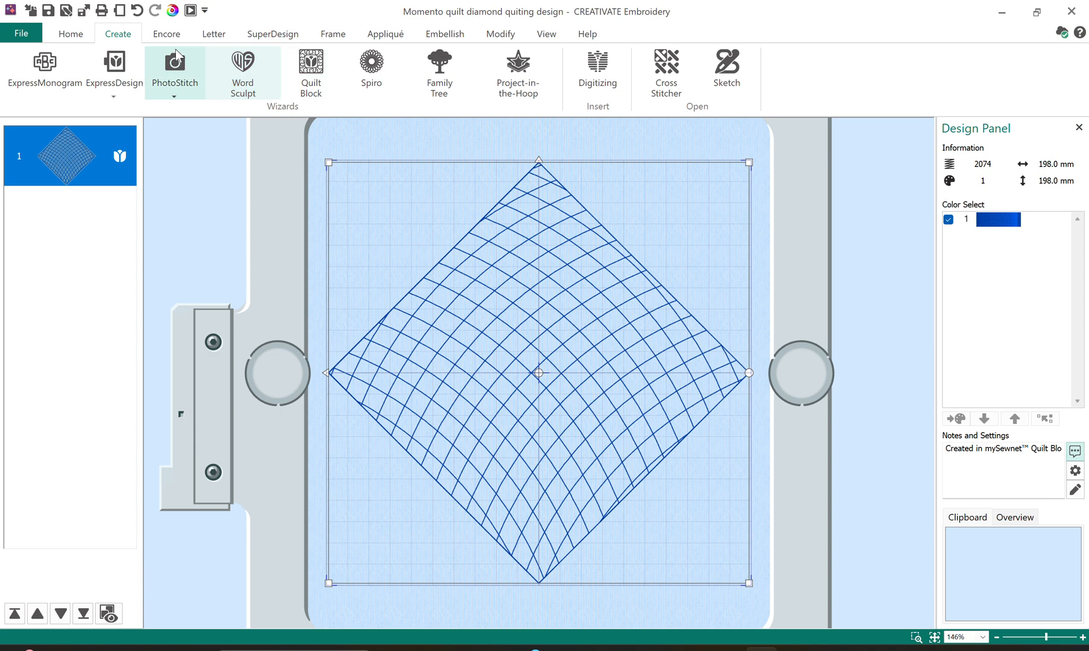
click(68, 34)
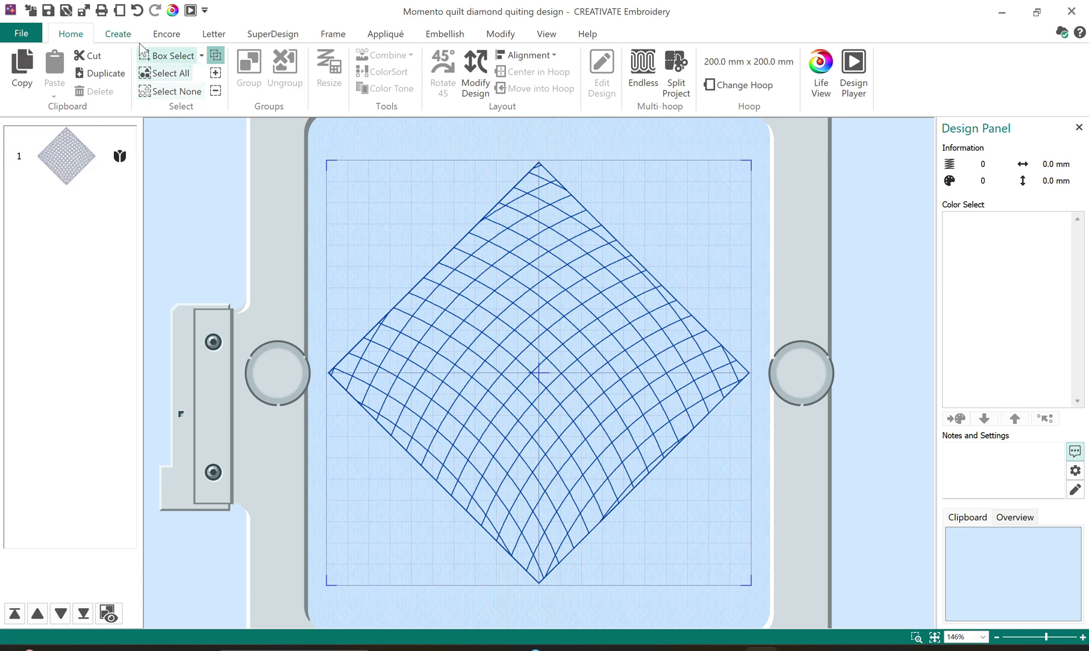
click(118, 34)
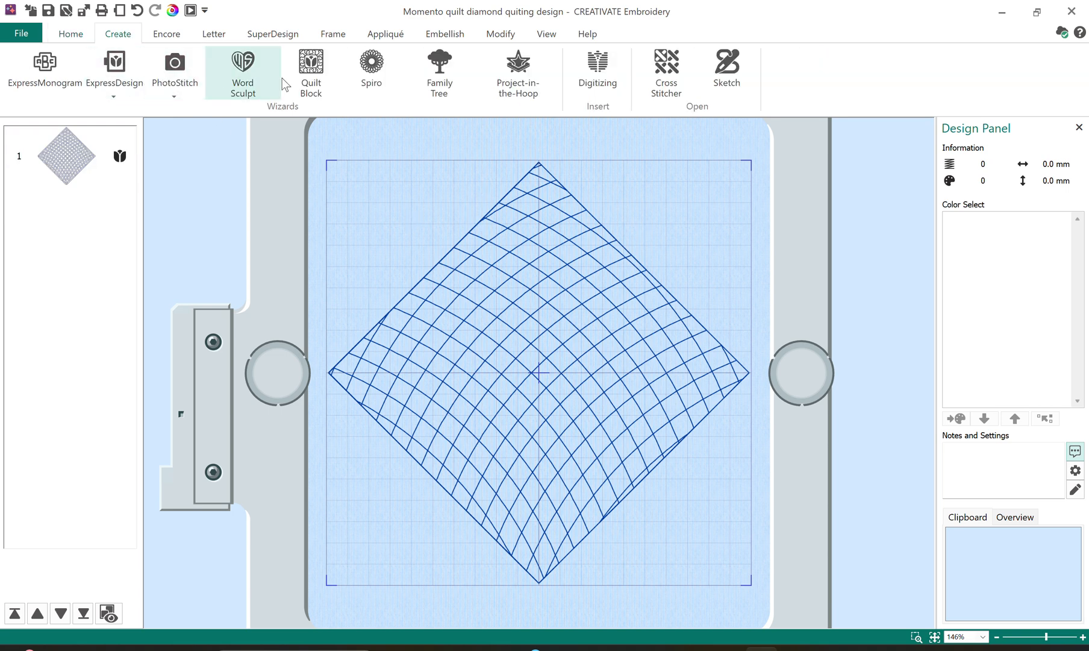
click(311, 67)
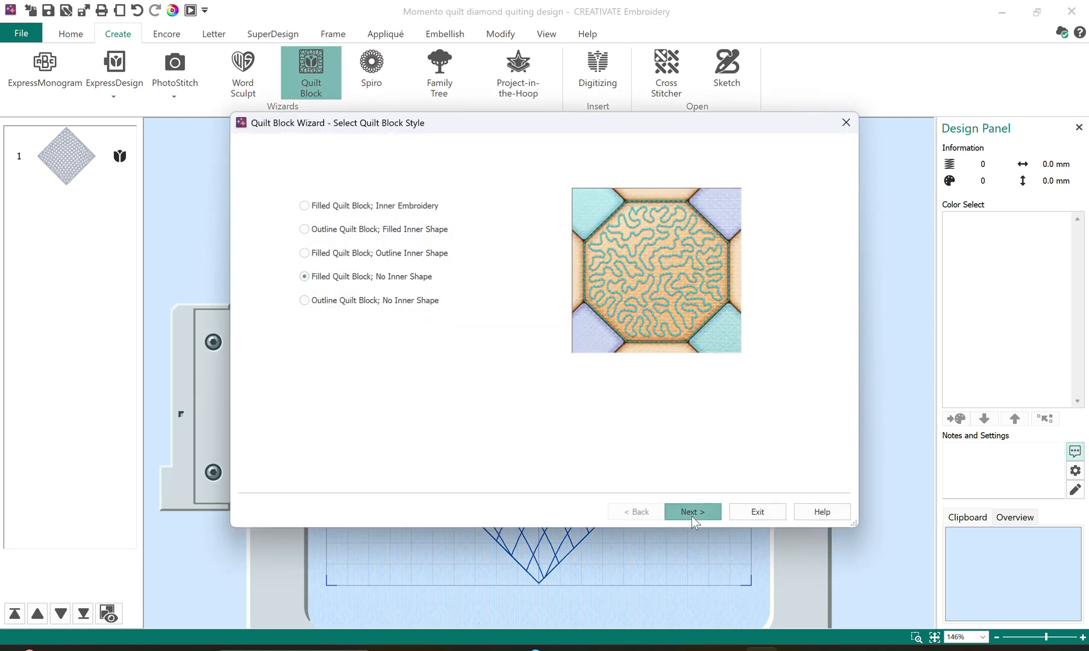
- Size a 94 mm triangular block, choose the Stipple pattern and bring up its fill options
click(691, 511)
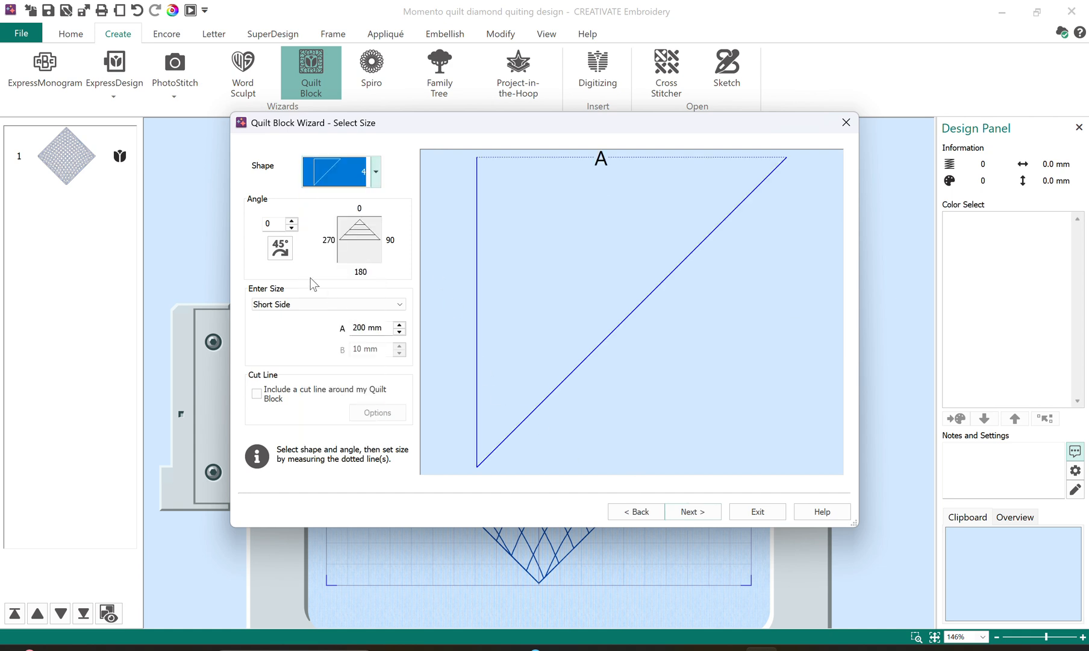
mouse_move(279, 247)
text(94)
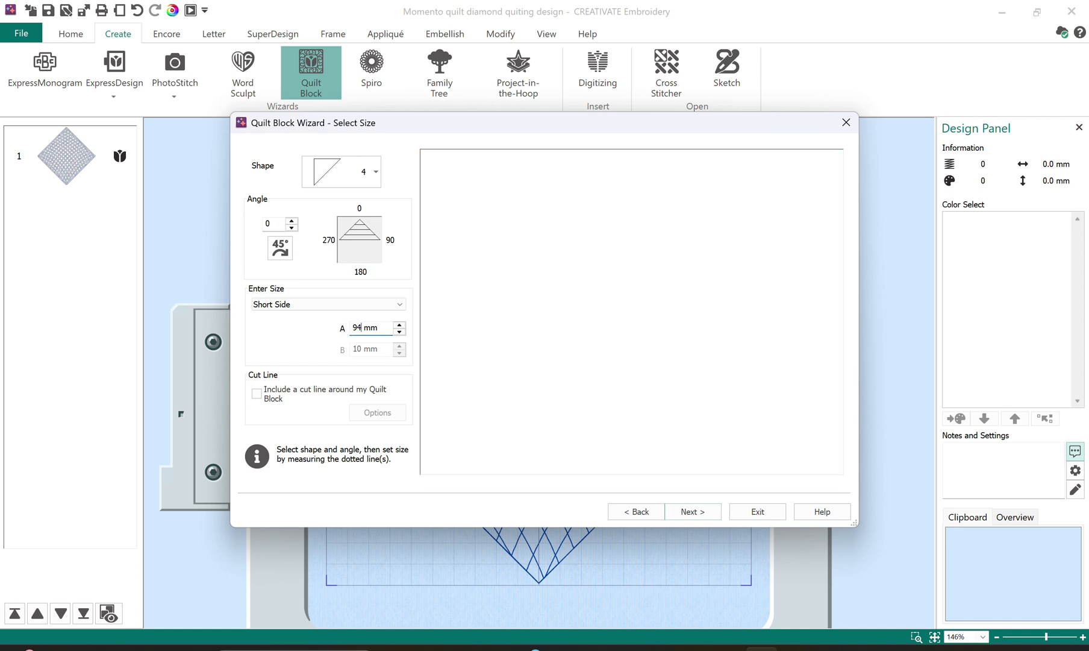
click(692, 511)
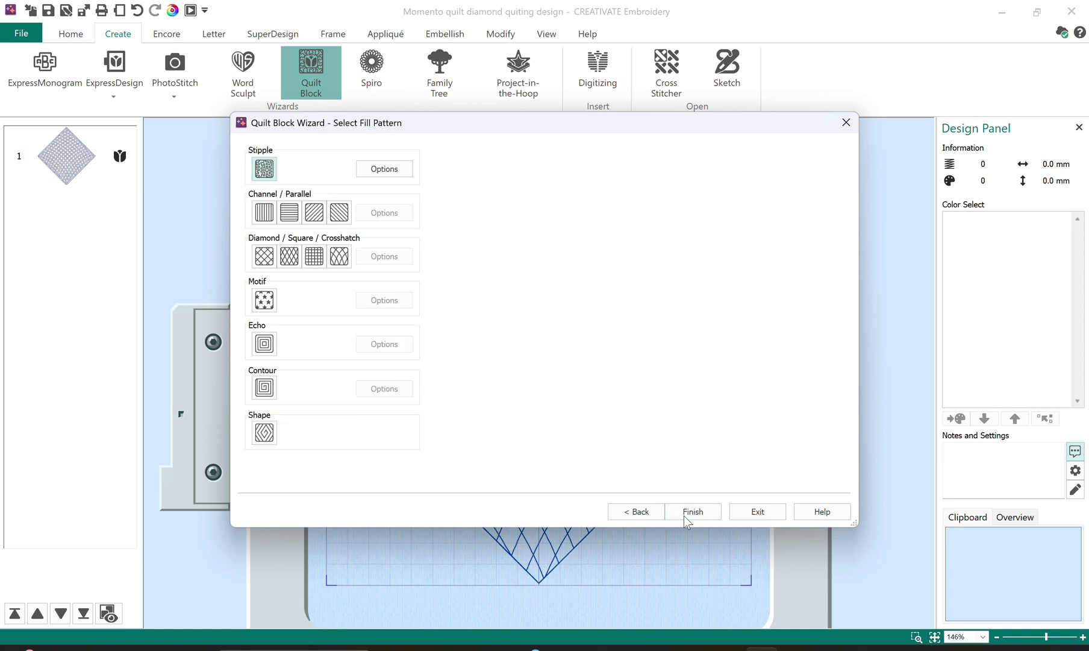
click(264, 168)
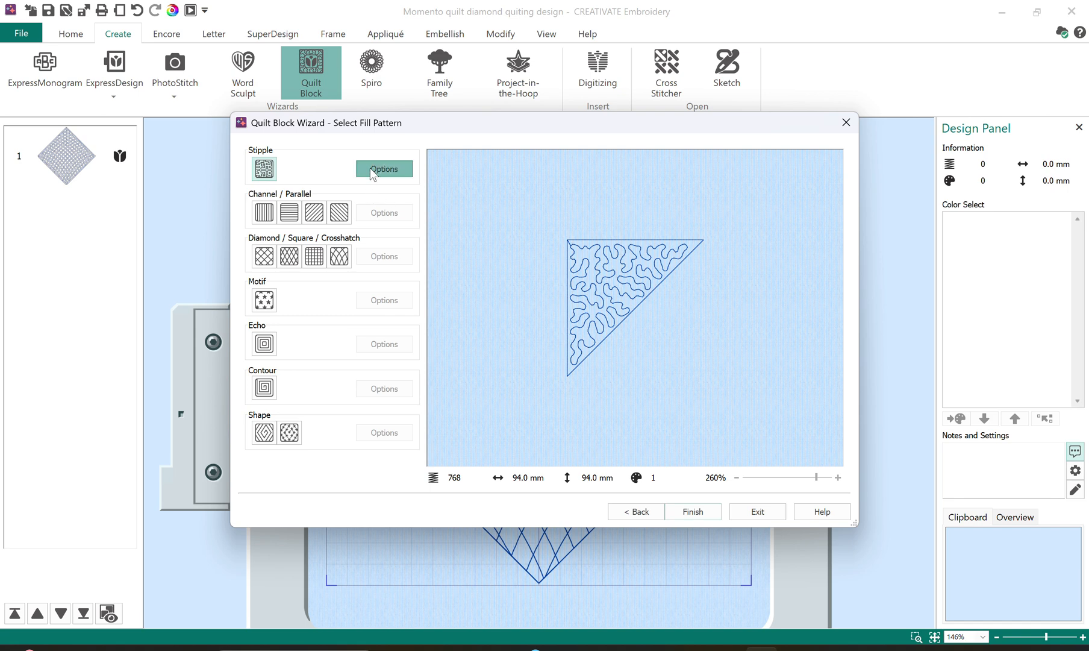
click(383, 169)
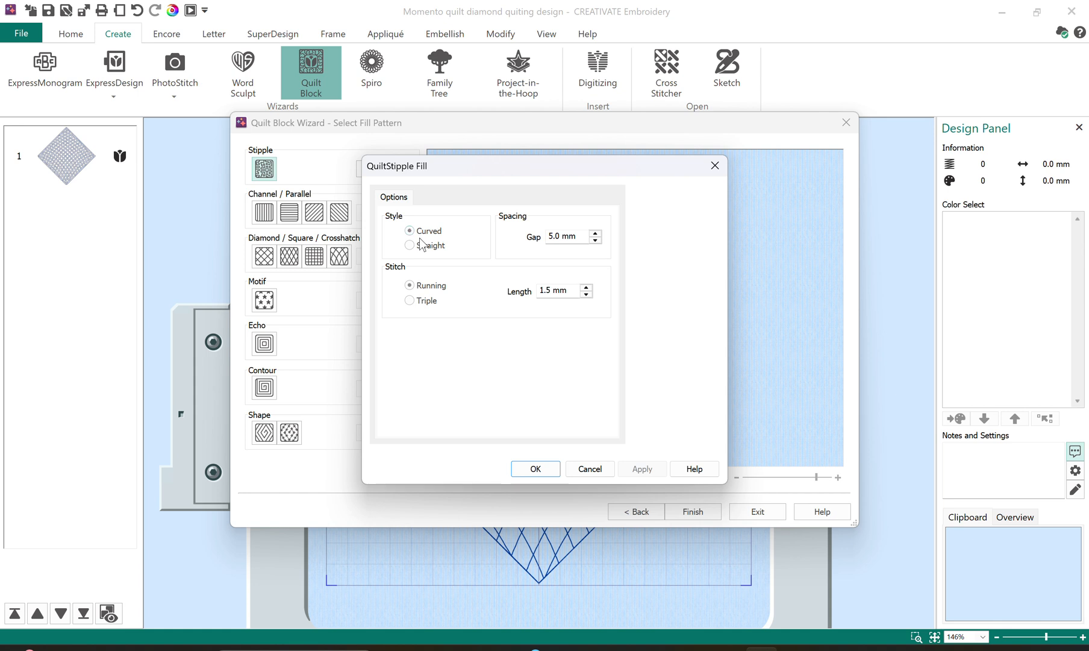
- Set the stipple fill to a 6.0 mm gap with 2.0 mm stitch length and confirm
click(562, 237)
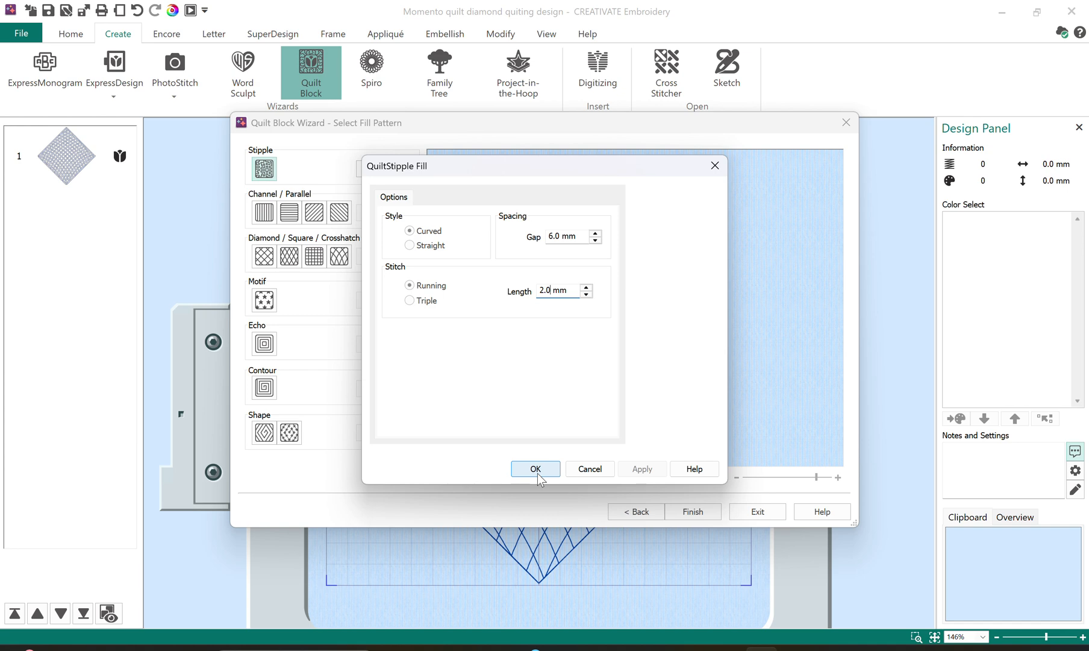
click(535, 469)
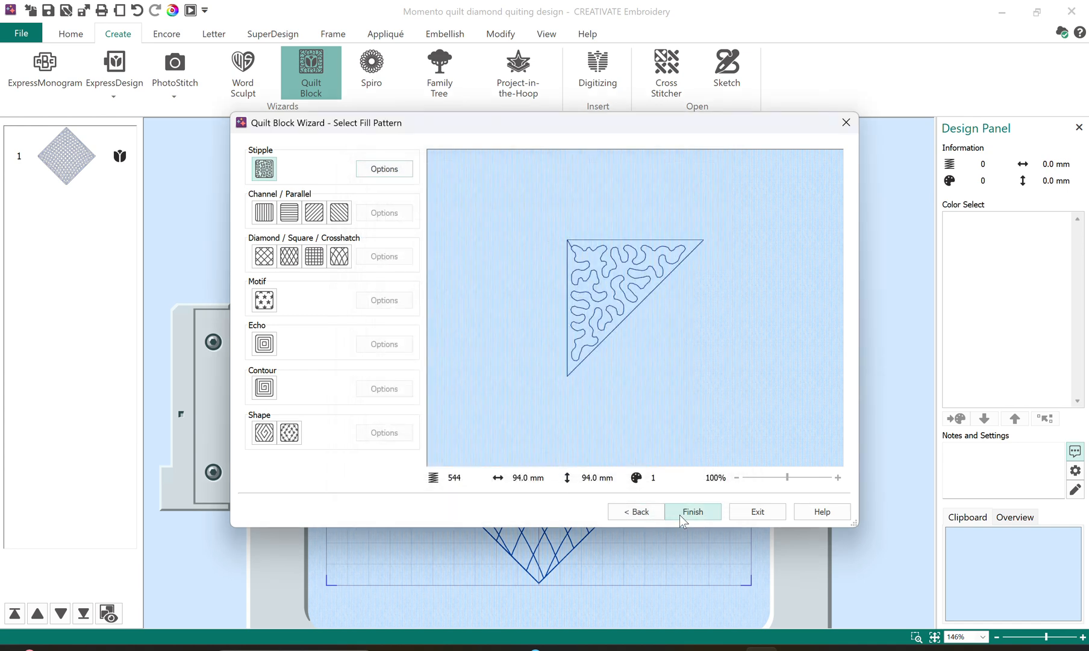
- Finish the stippled triangle into the hoop and drag it to the diamond's top-left corner
click(691, 511)
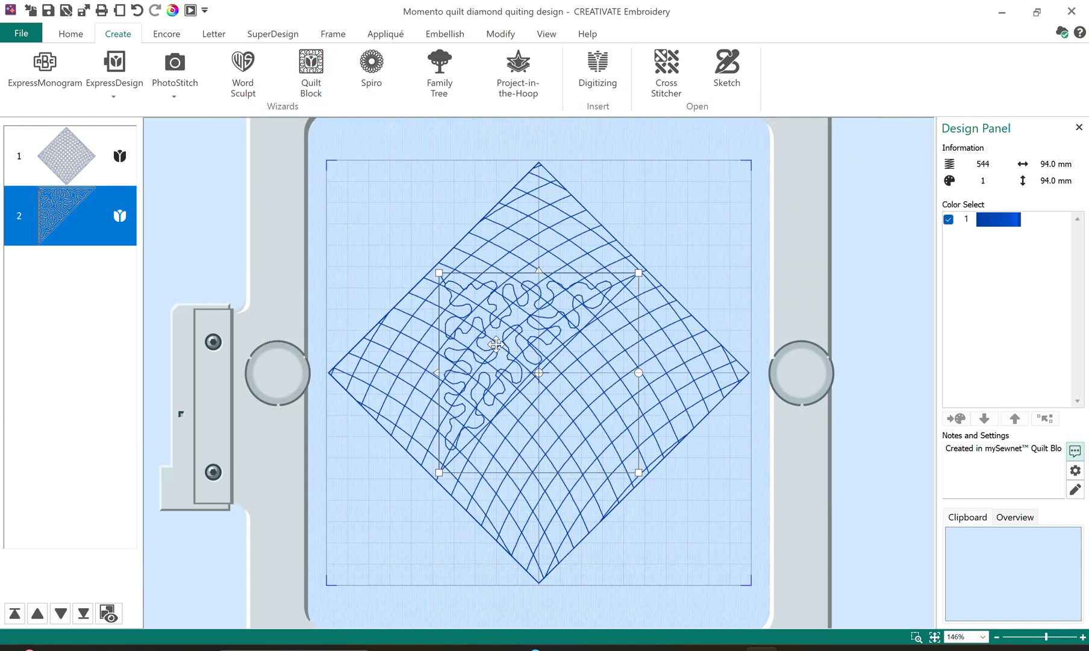
drag(495, 343, 389, 230)
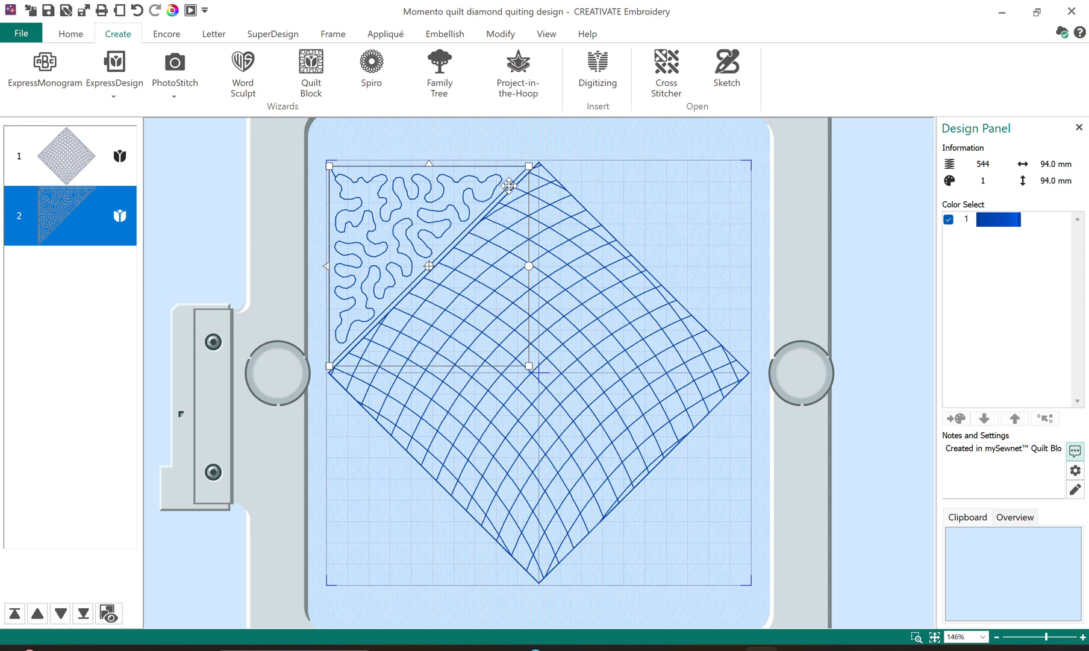
mouse_move(364, 27)
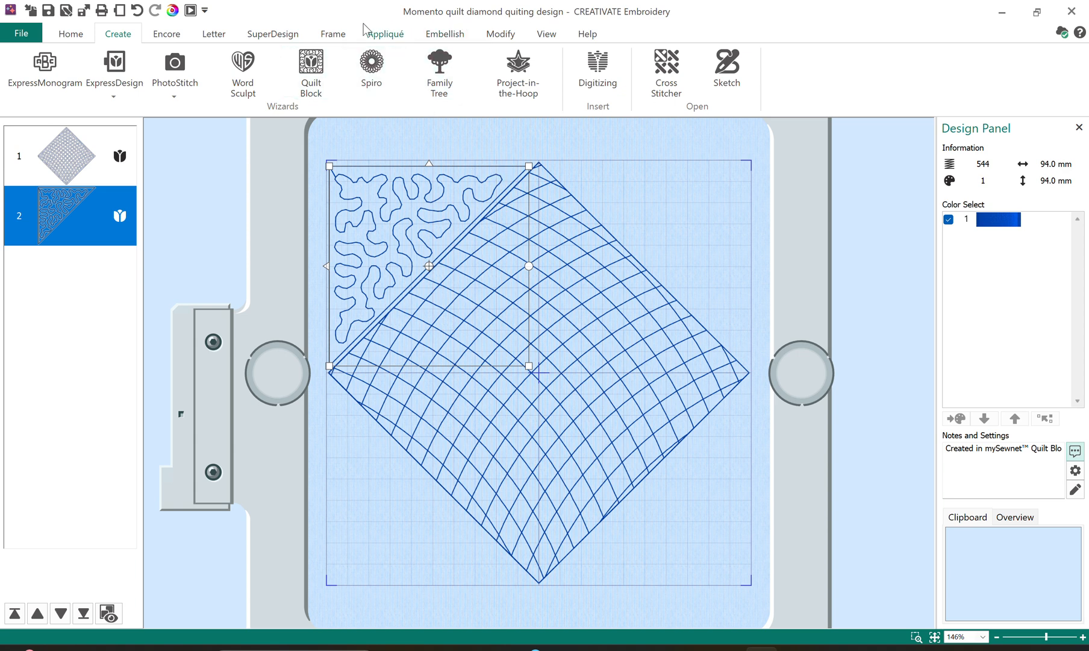
mouse_move(387, 230)
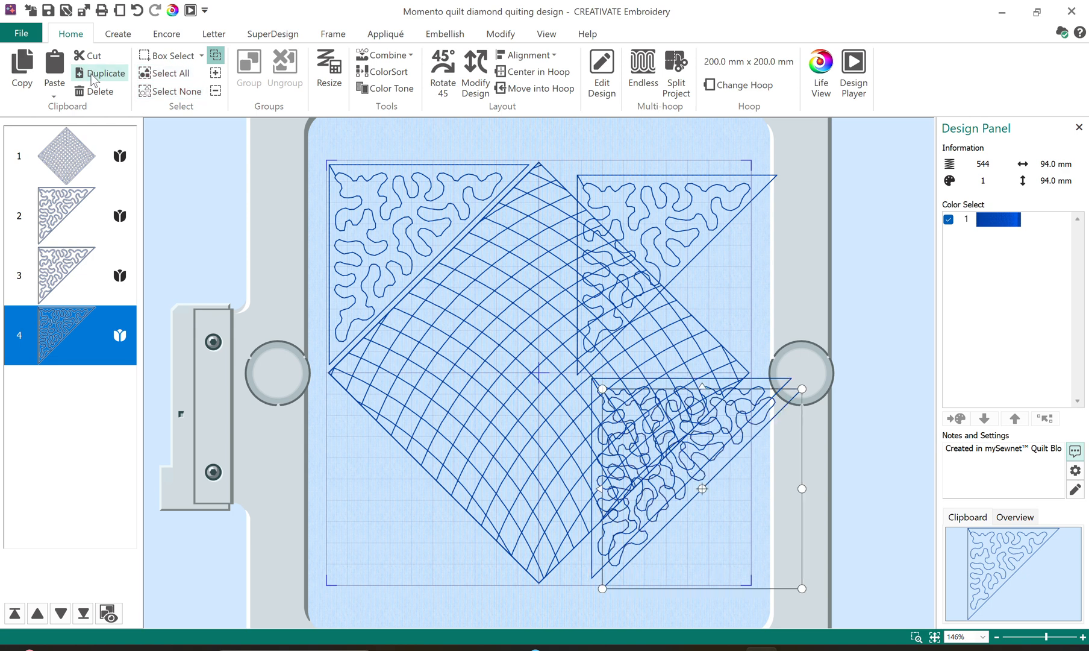
- Duplicate the stippled triangle and rotate the copies to fit the remaining corners around the diamond
click(106, 73)
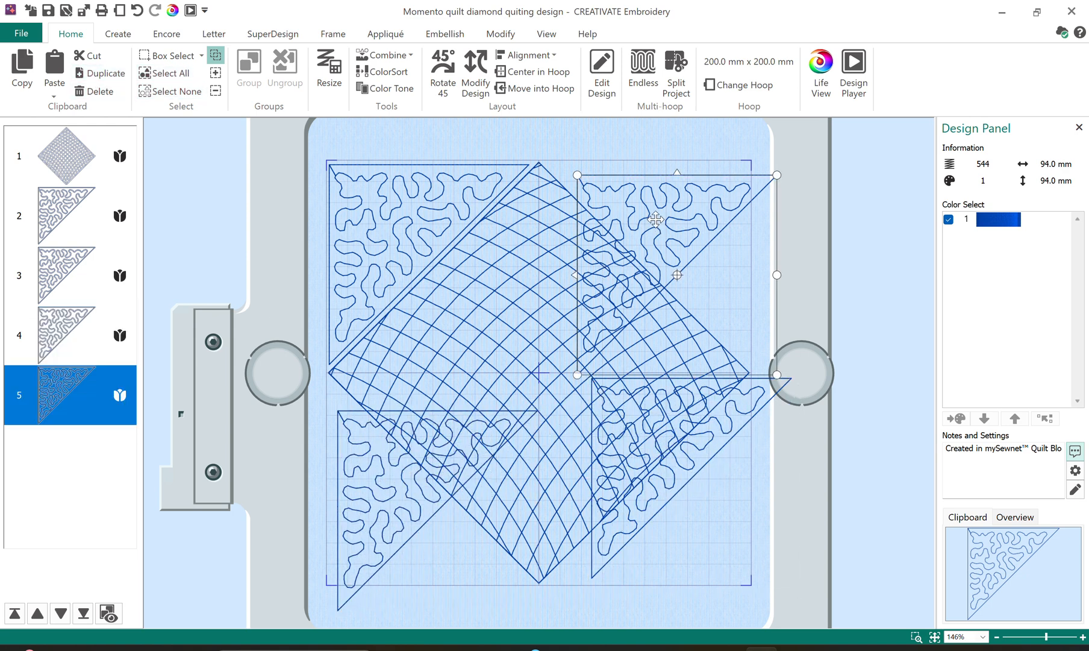
click(443, 66)
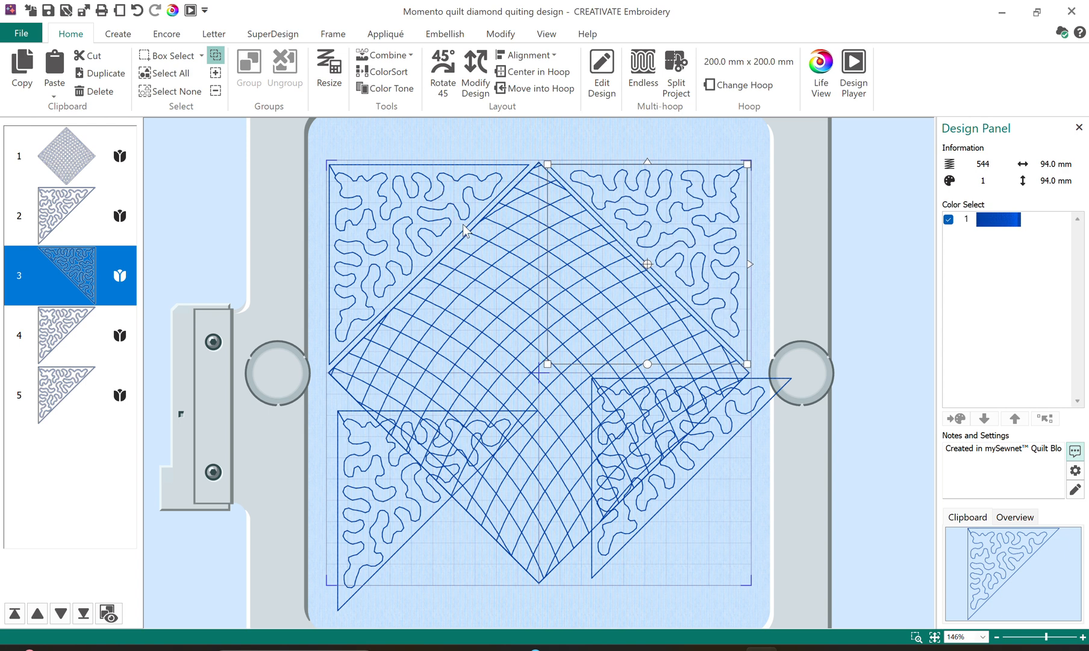
mouse_move(426, 248)
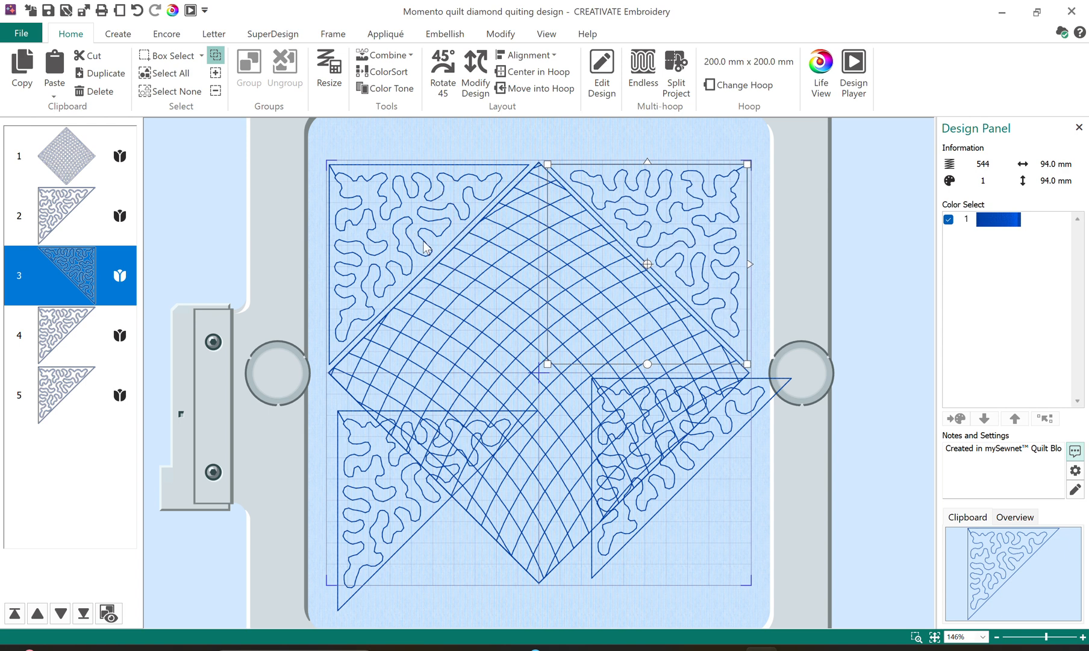
mouse_move(602, 452)
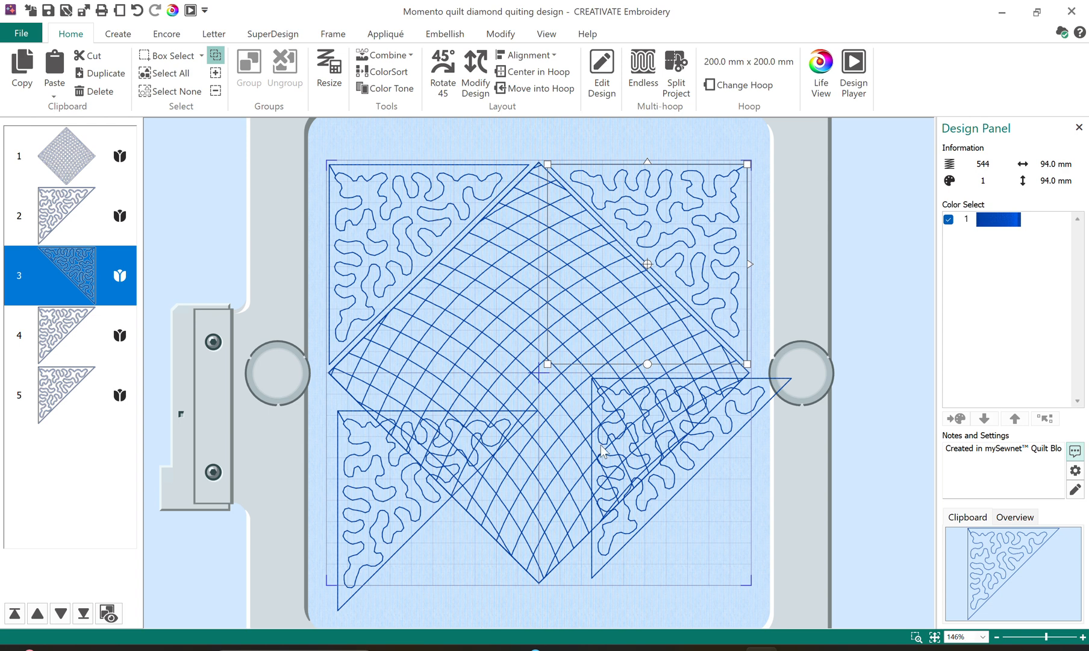
click(444, 71)
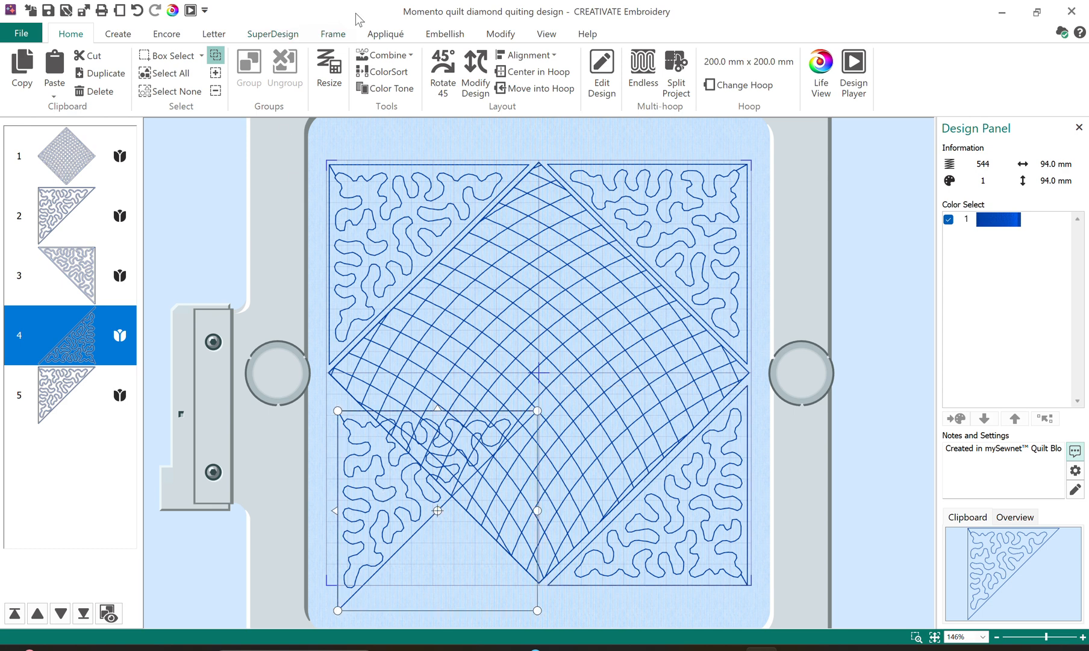
click(443, 67)
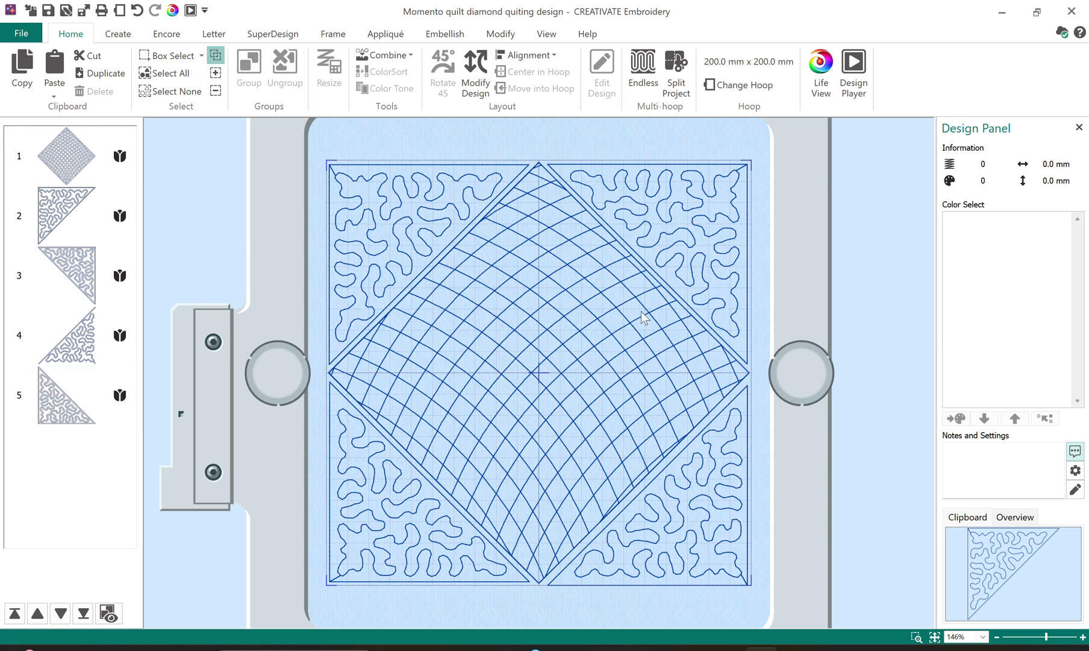
mouse_move(166, 203)
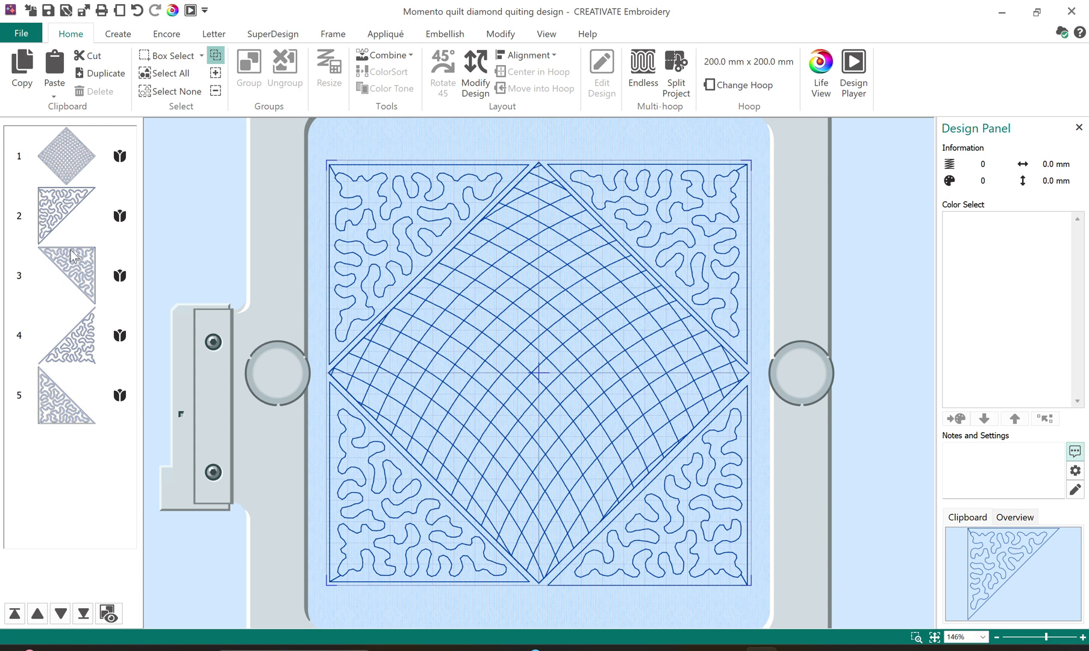
mouse_move(107, 327)
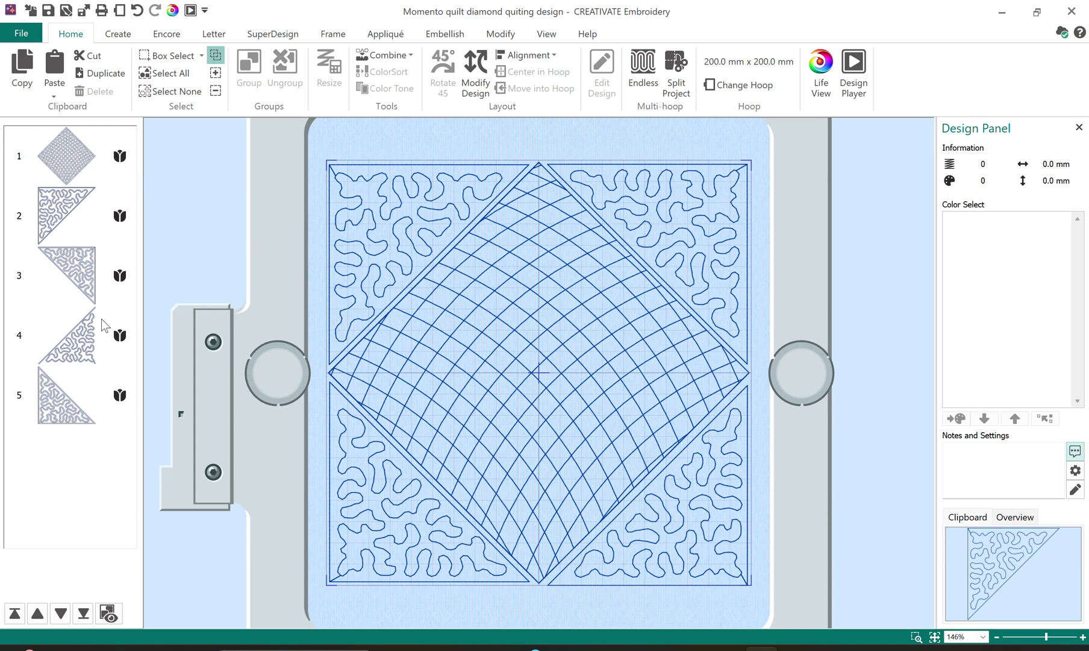
mouse_move(76, 230)
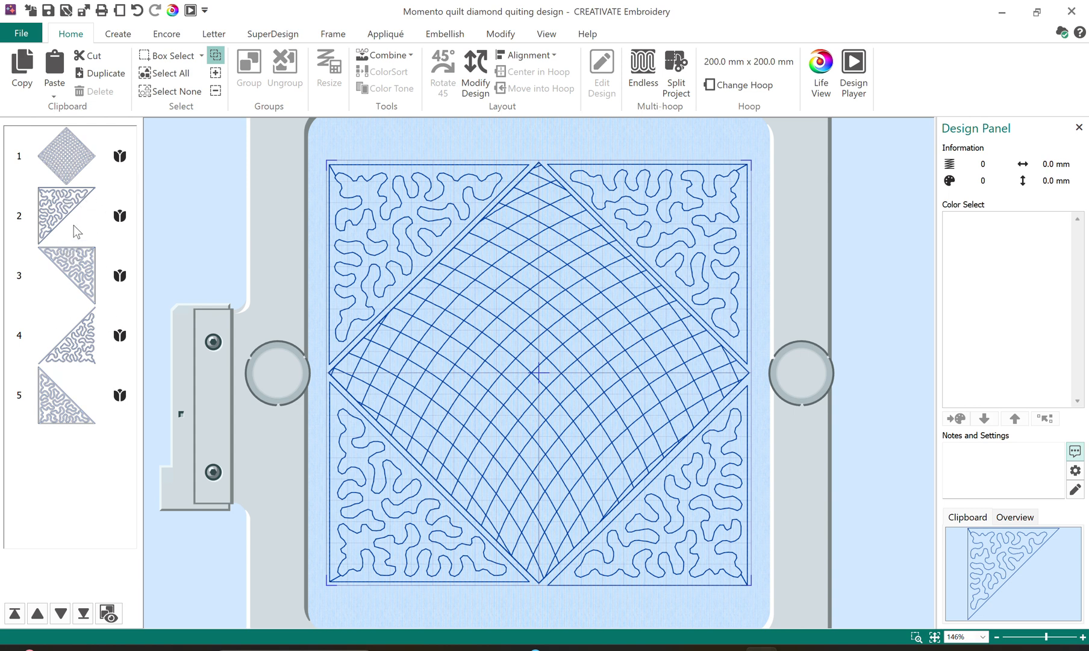
mouse_move(91, 370)
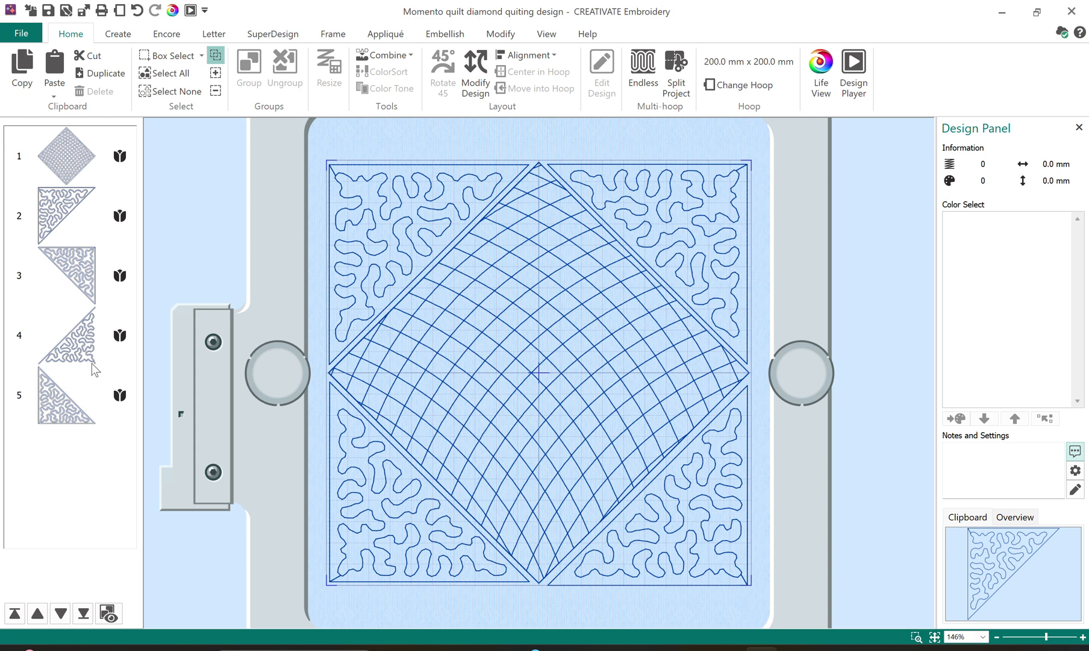
mouse_move(651, 236)
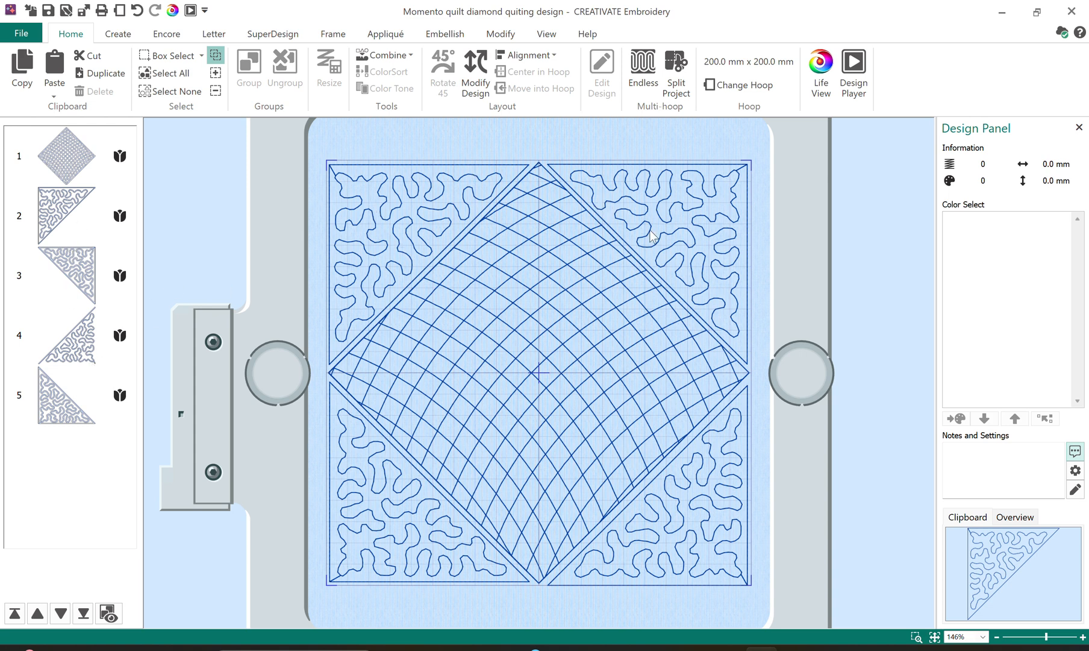
mouse_move(373, 317)
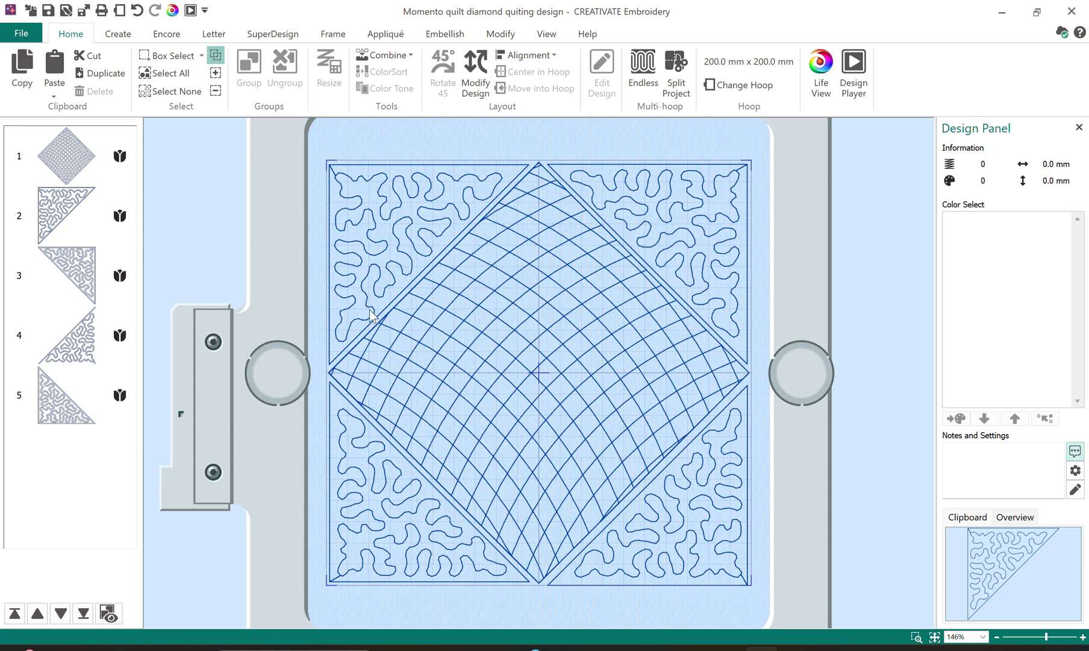
mouse_move(245, 283)
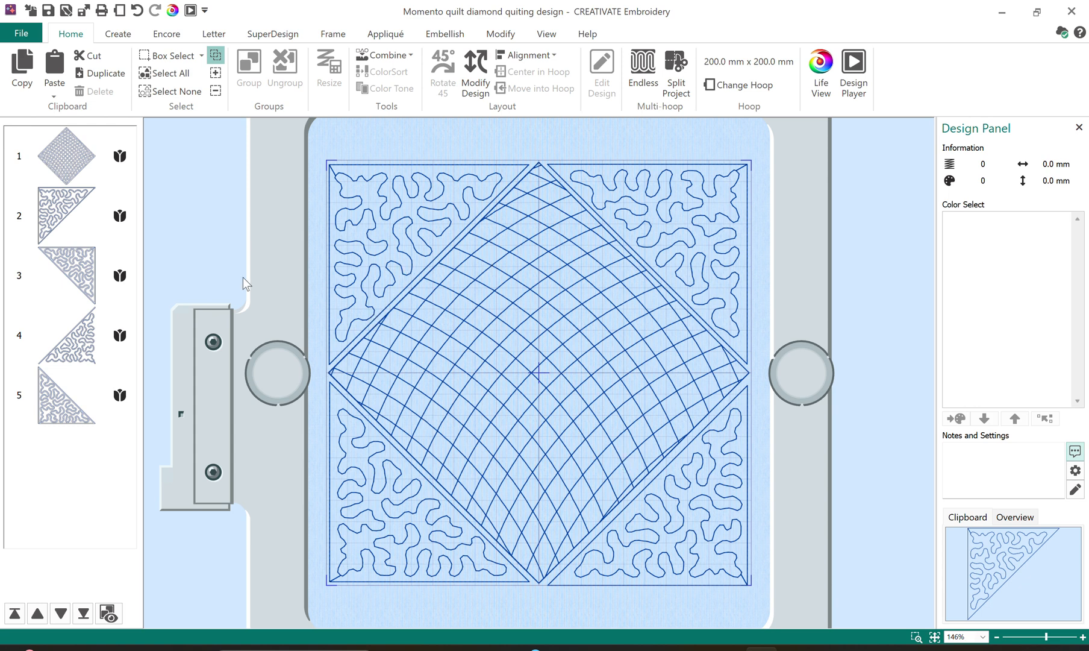
mouse_move(480, 263)
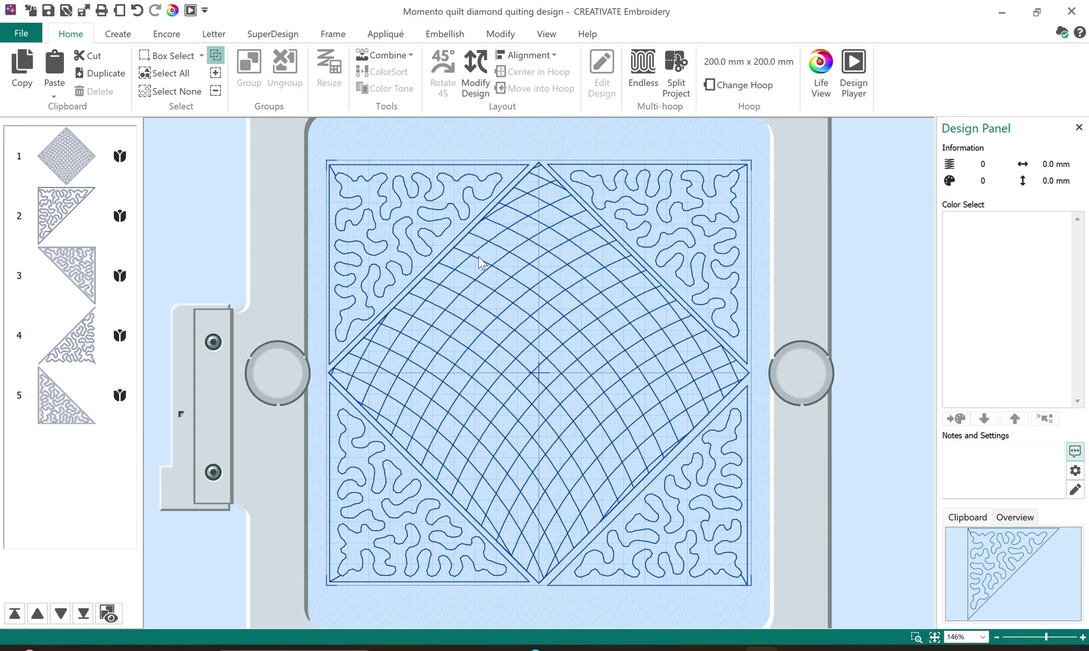
mouse_move(537, 273)
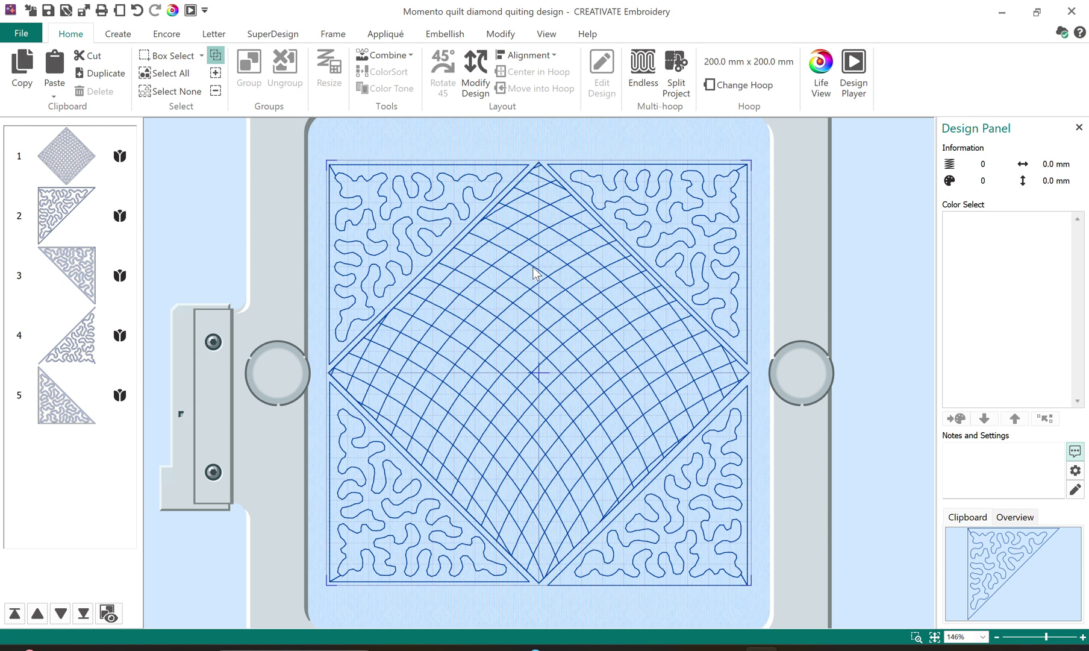
mouse_move(518, 255)
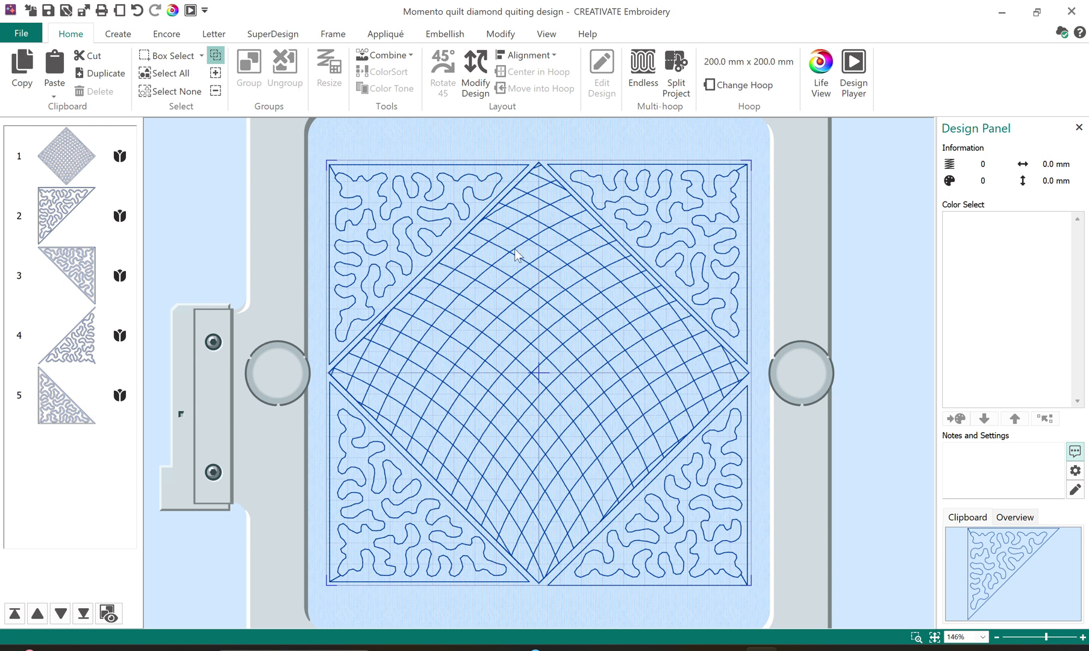